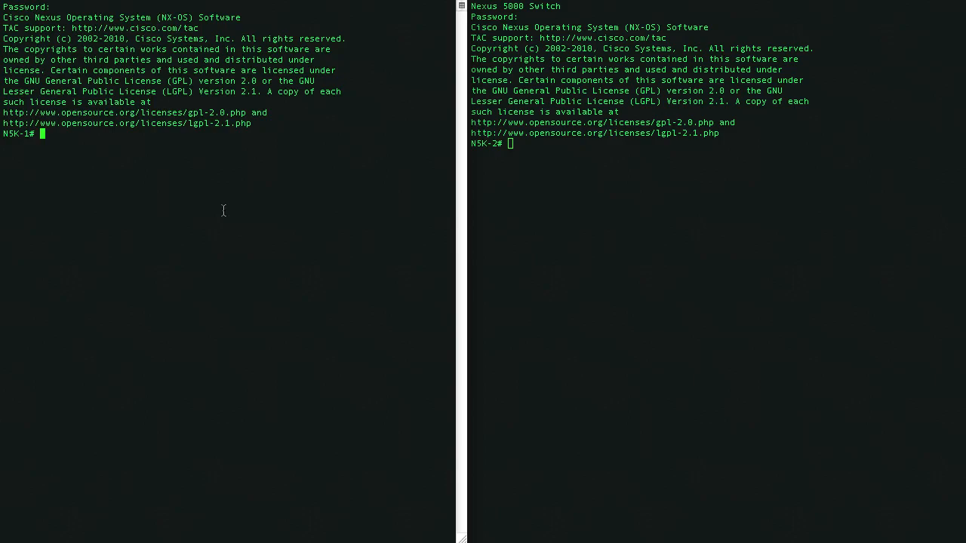
mouse_move(181, 109)
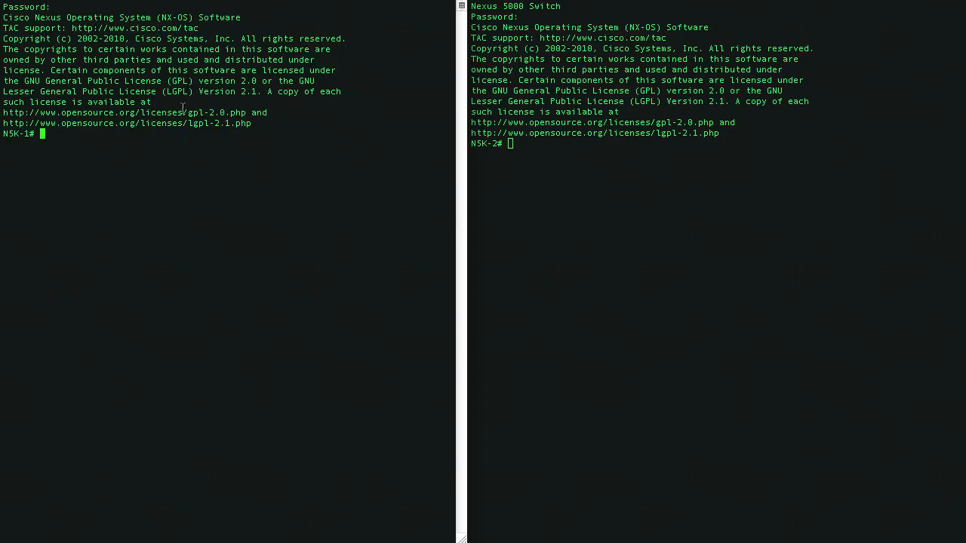
Enter 'conf t' and enable 'feature vpc' and 'feature lacp' on both Nexus switches.
text(conf t)
text(fe)
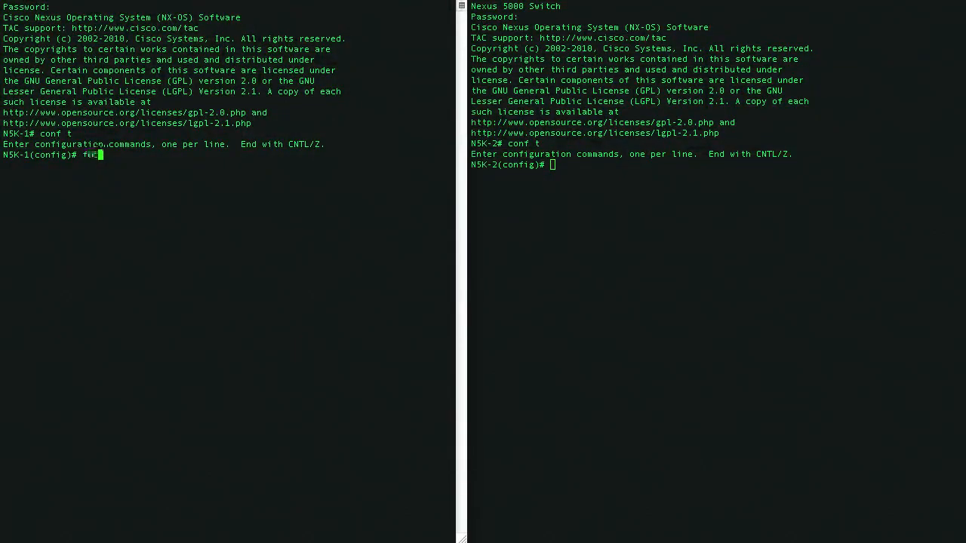
key(Return)
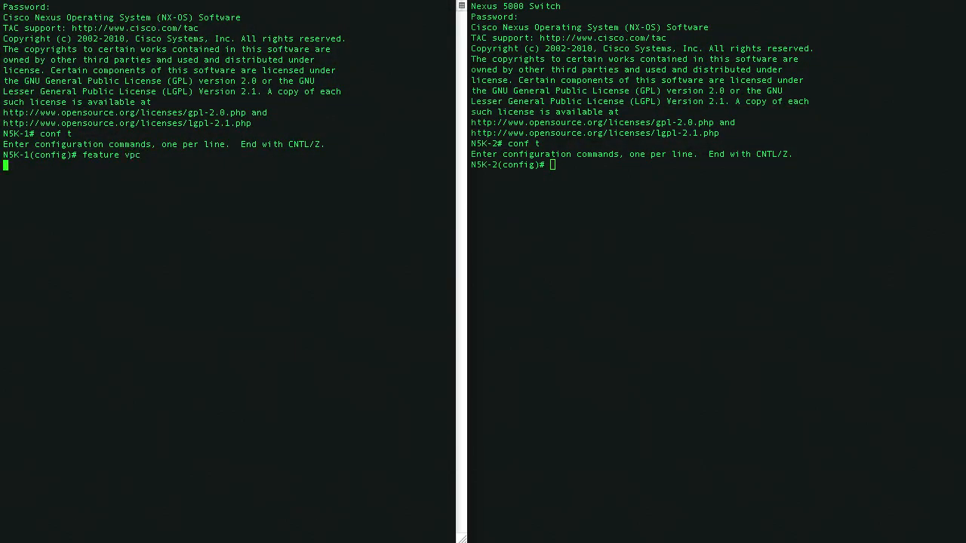
text(feature lacp)
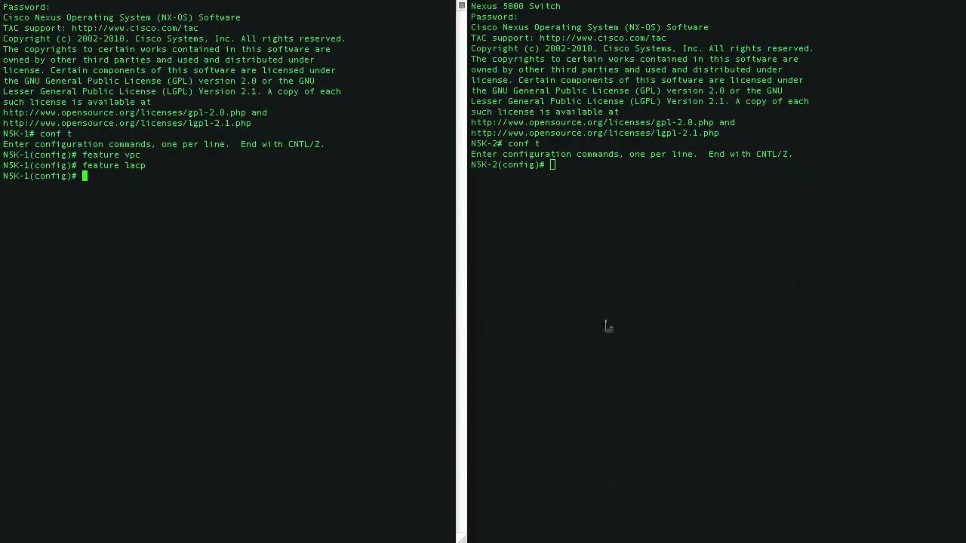
text(feature vpc)
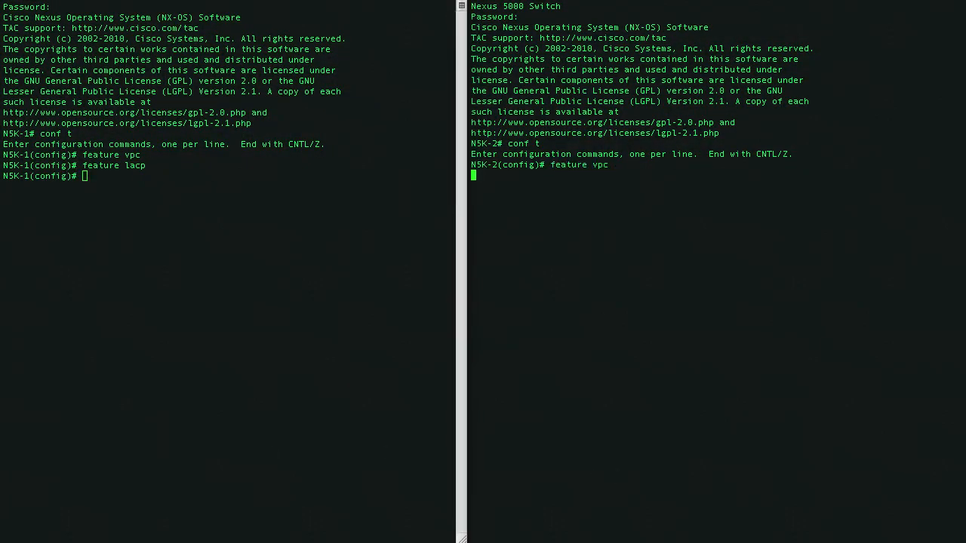
text(feature lacp)
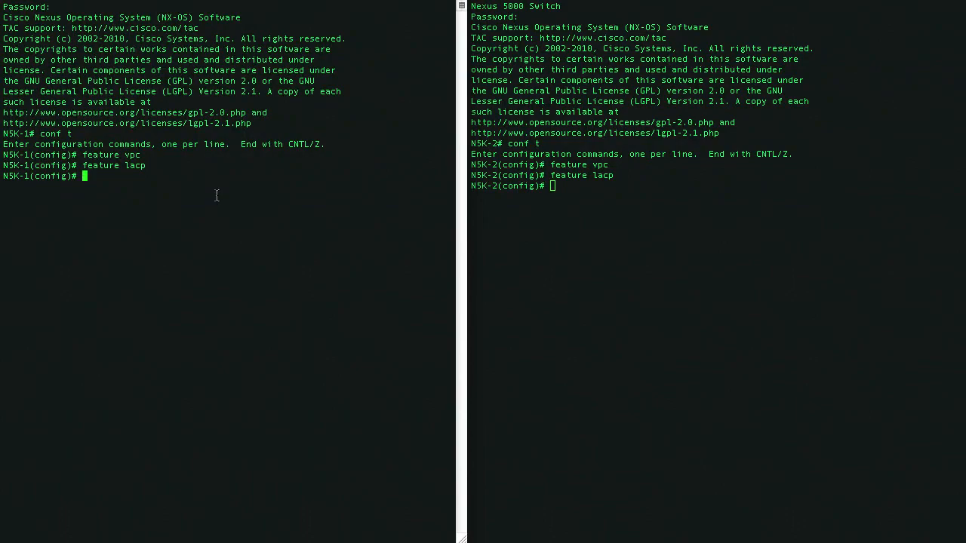
text(f)
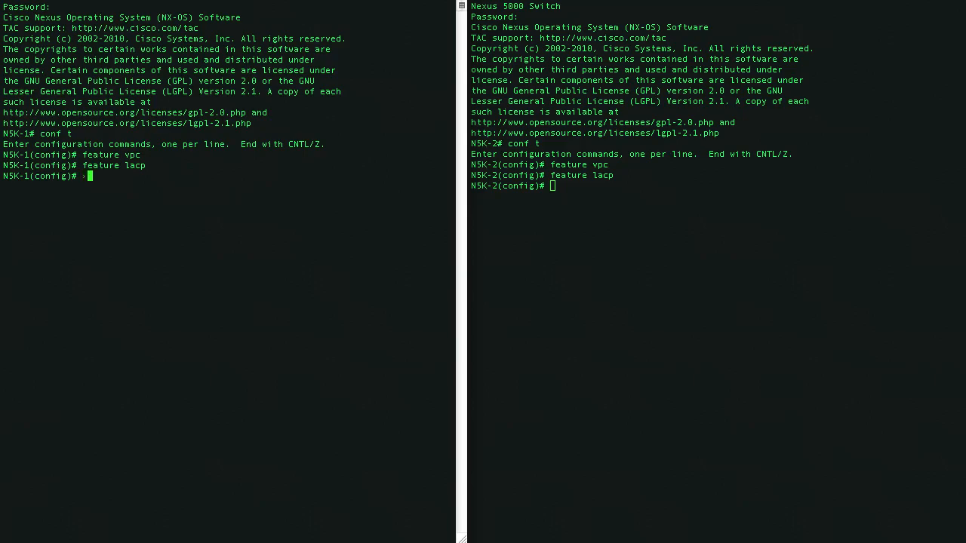
Create 'vpc domain 1' on both switches and ping 172.16.165.37 over the management VRF from N5K-1.
text(vpc domain 1)
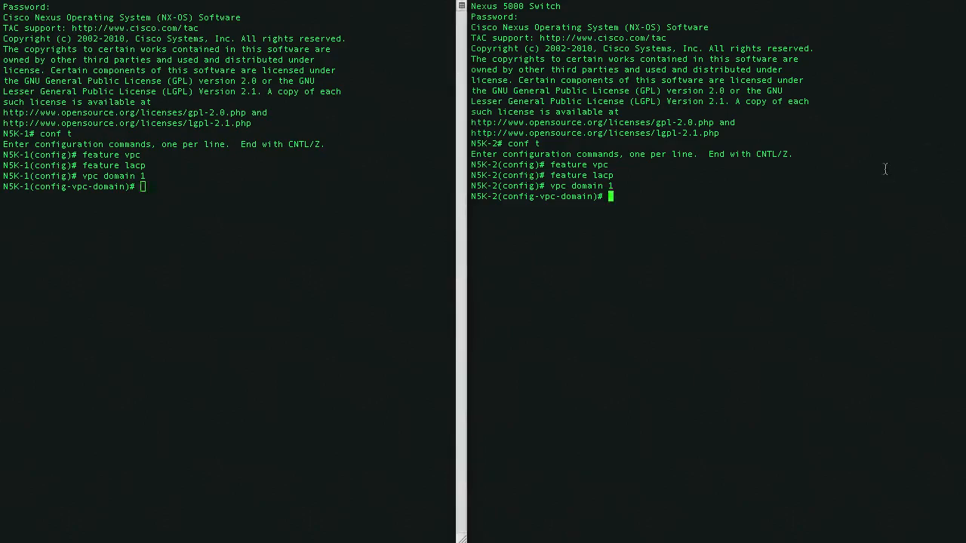
text(sh run int mgmt 0)
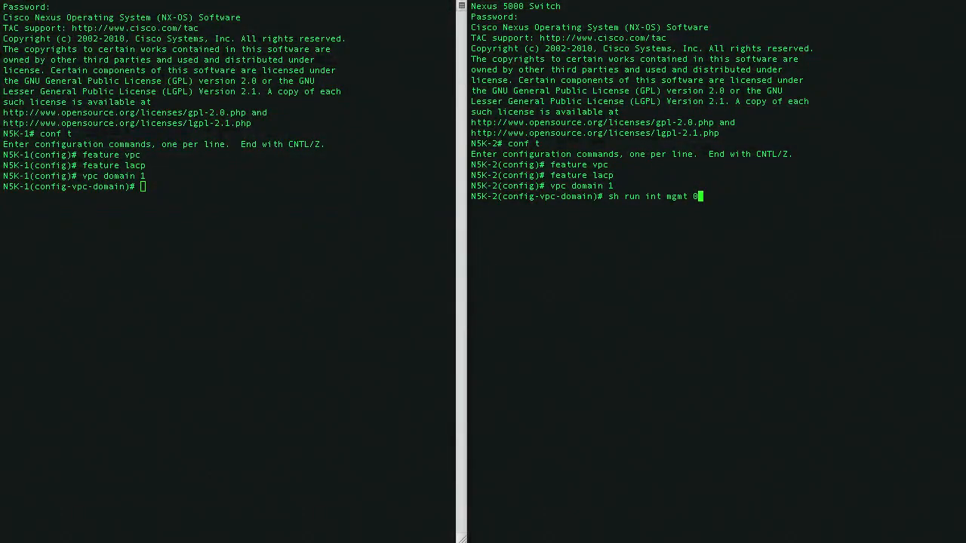
key(Return)
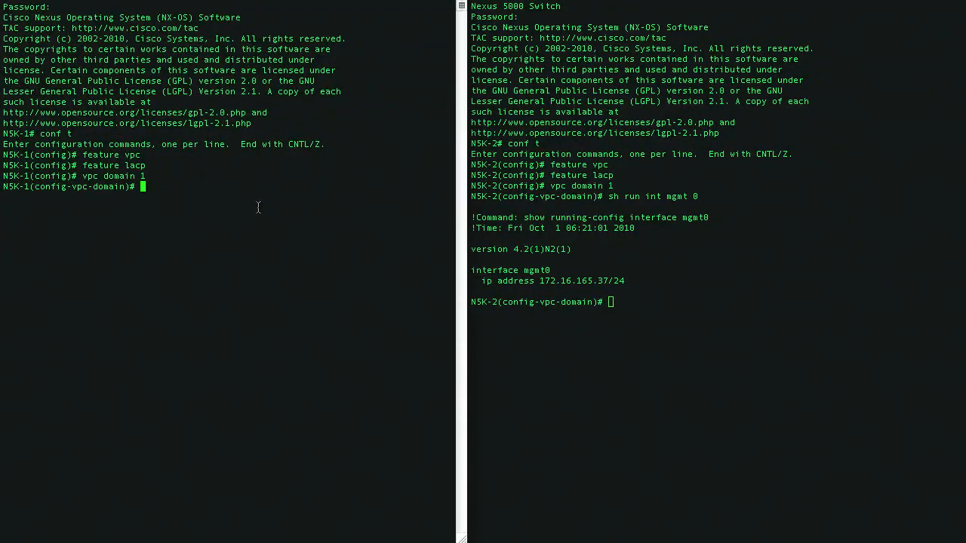
text(ping 172.16.165.37 vrf man)
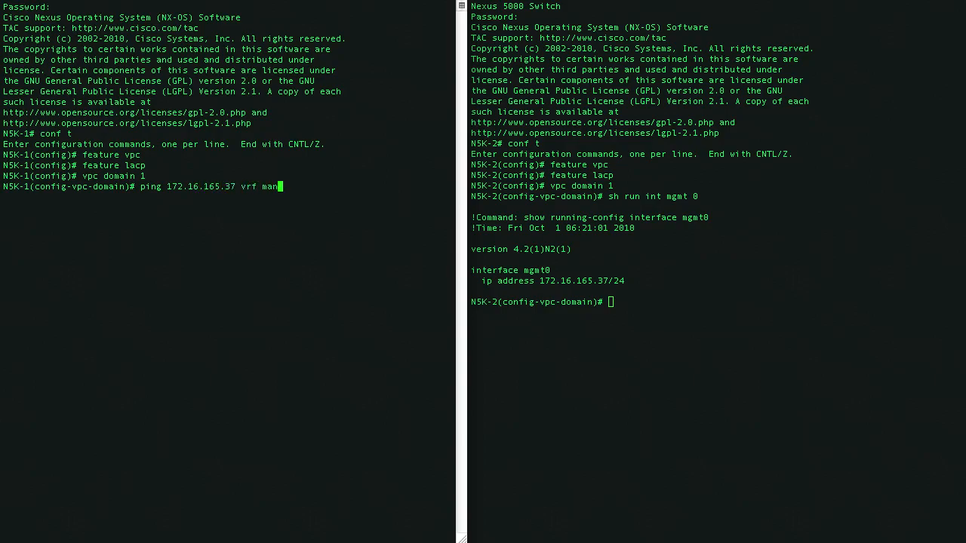
key(Return)
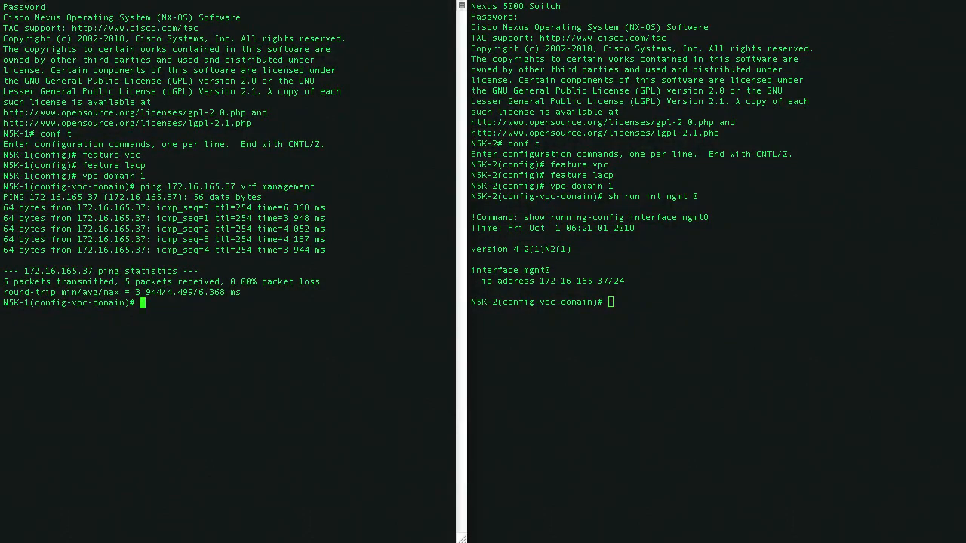
key(Return)
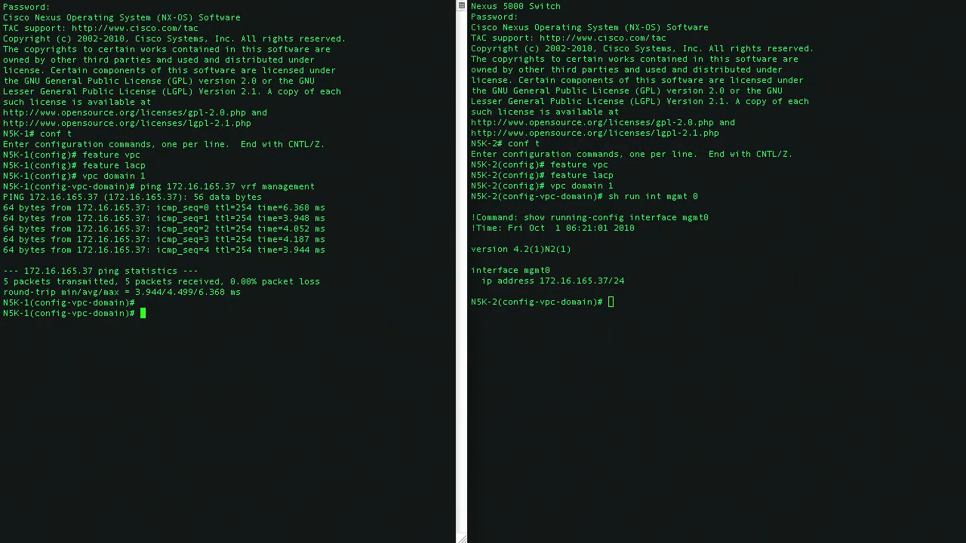
Set N5K-1's peer-keepalive destination to 172.16.165.37 and show its own mgmt0 address.
text(peer-keepalive destination 172.16.1)
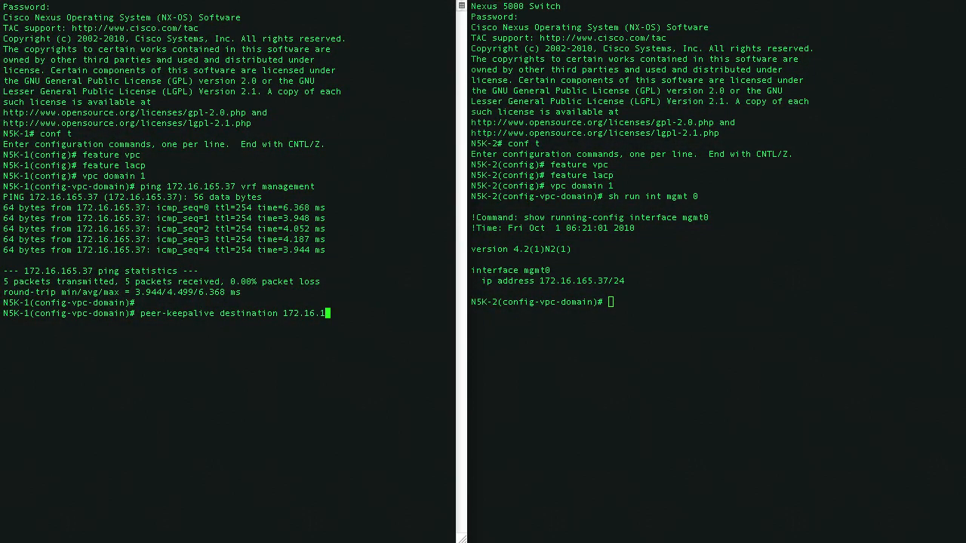
text(65.)
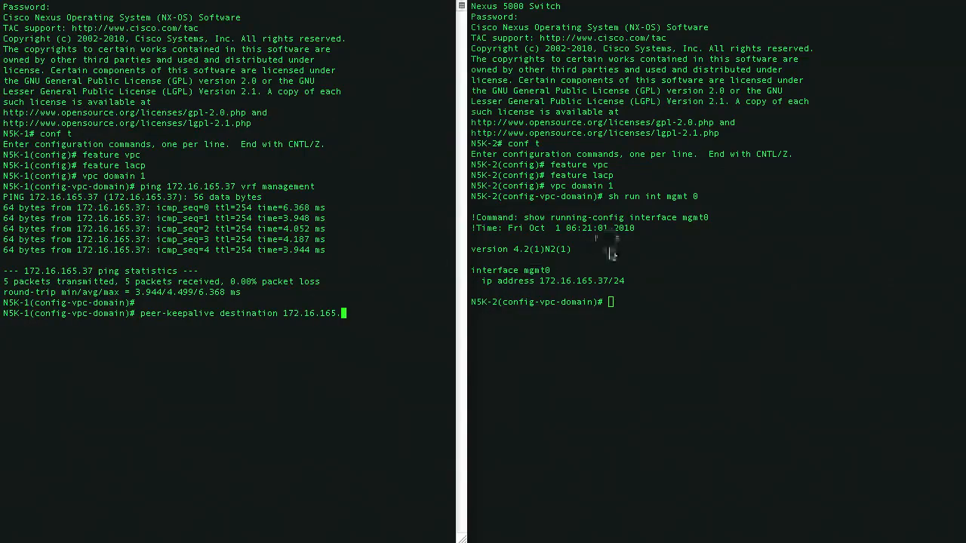
text(3)
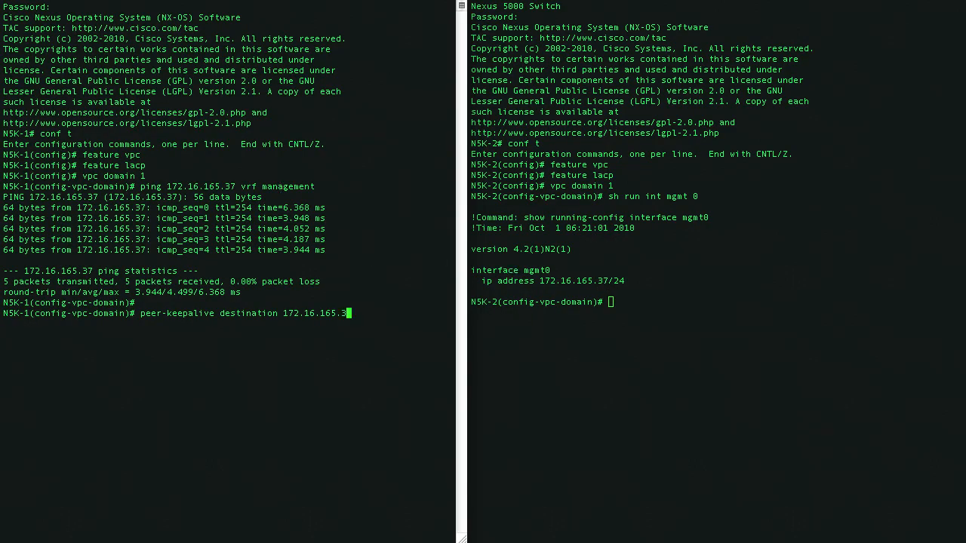
key(Return)
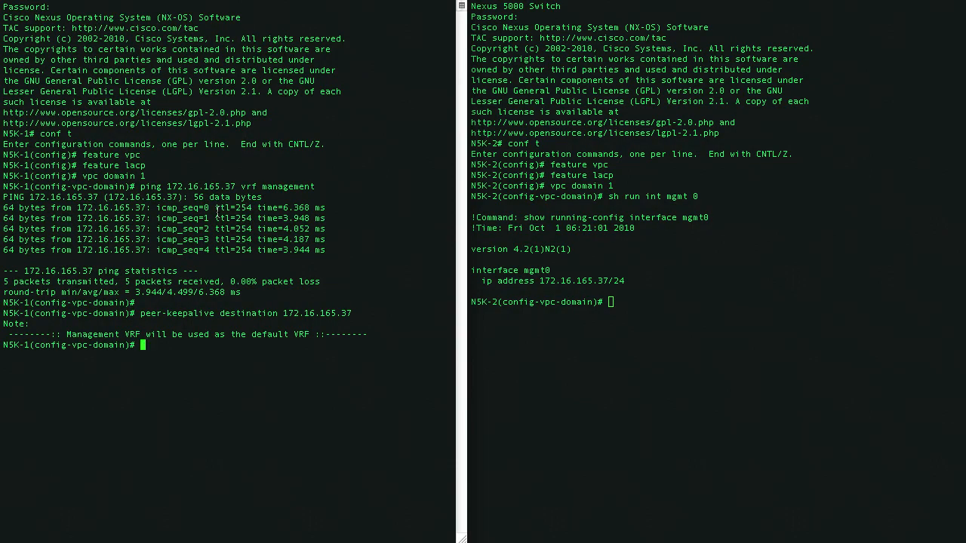
text(sh runm)
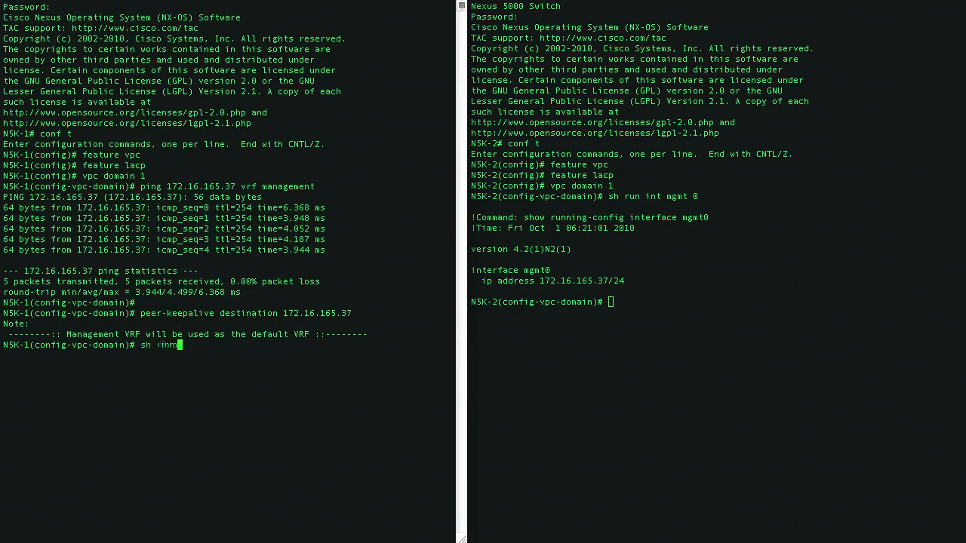
key(Return)
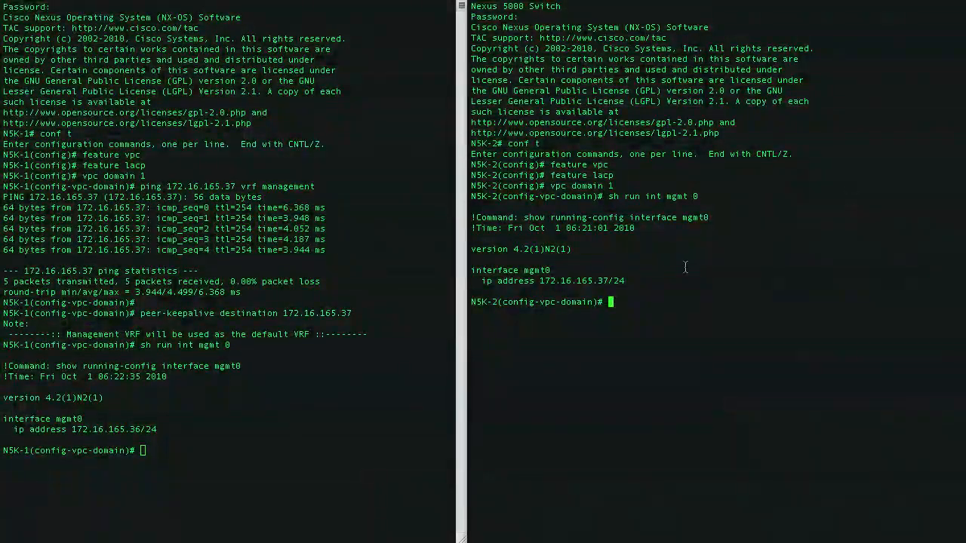
Set N5K-2's peer-keepalive destination to 172.16.165.36.
text(peer-)
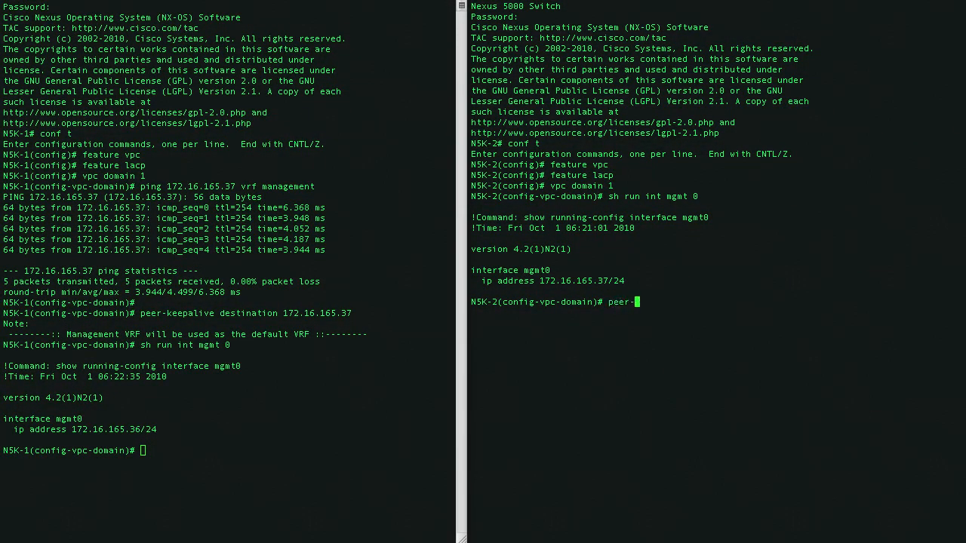
text(keepalive destination)
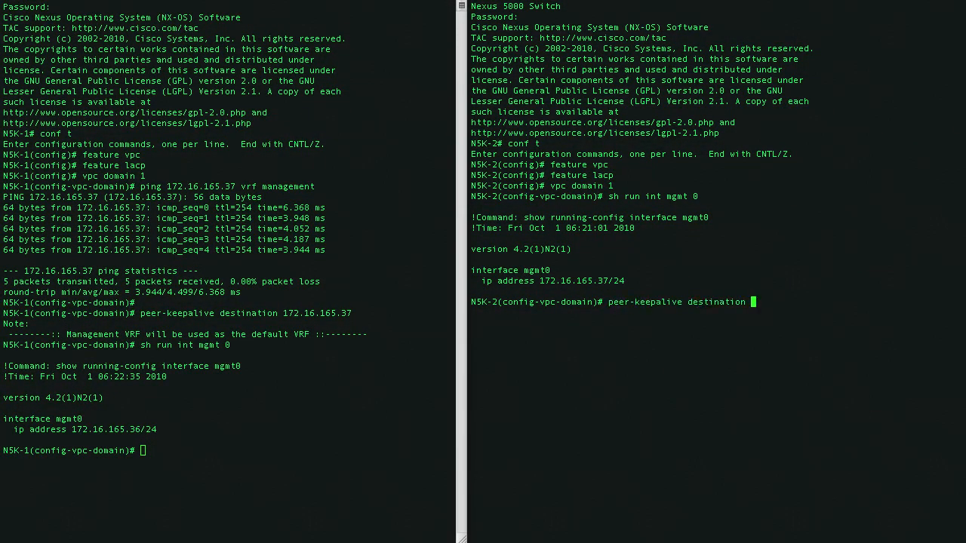
text(172.16.)
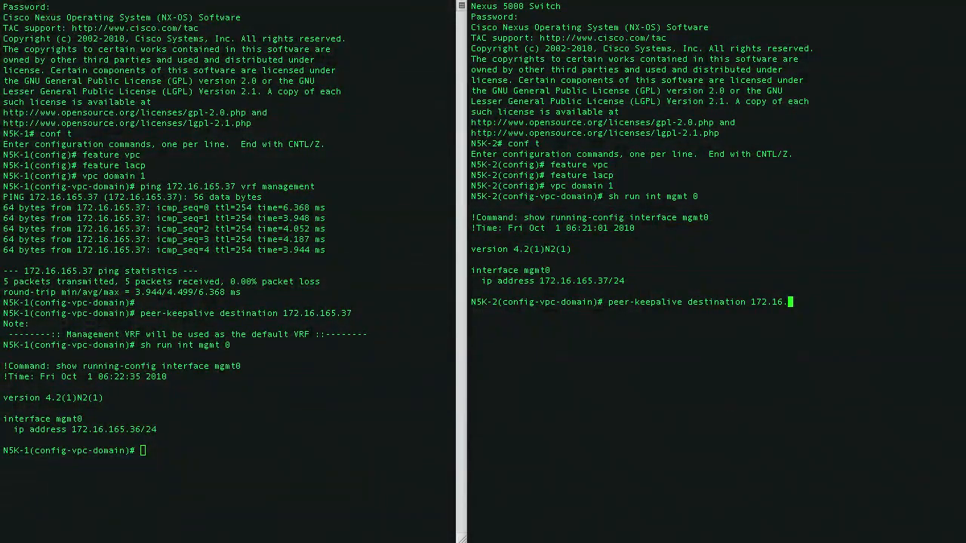
key(Return)
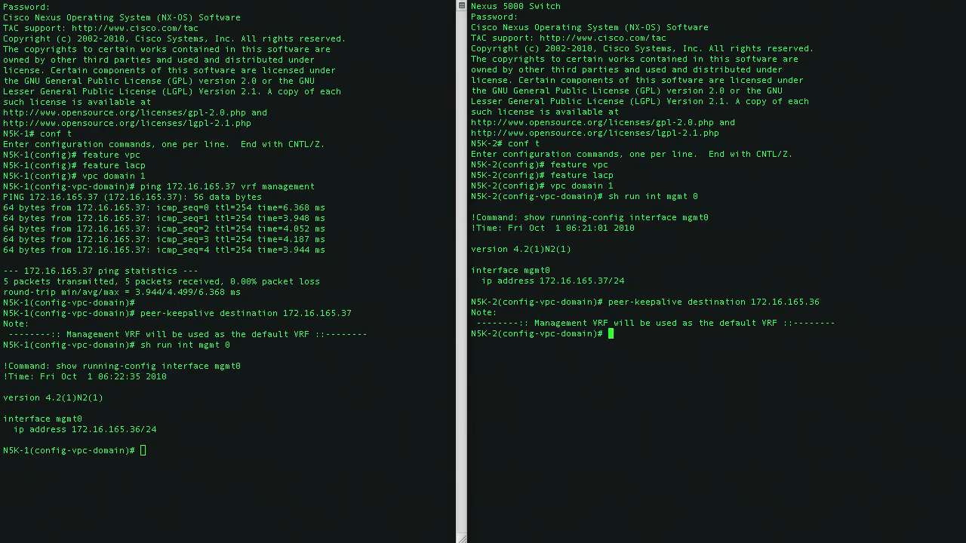
mouse_move(224, 459)
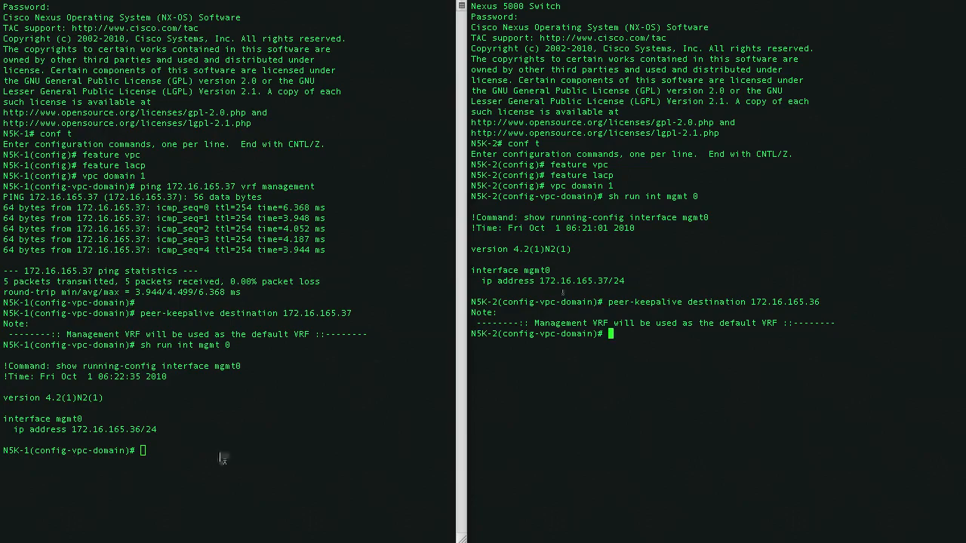
mouse_move(187, 417)
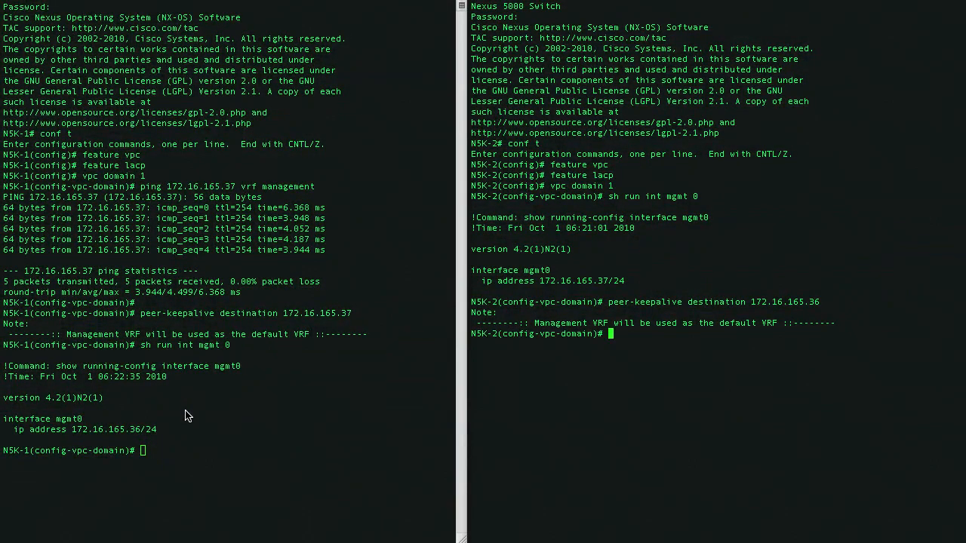
mouse_move(221, 407)
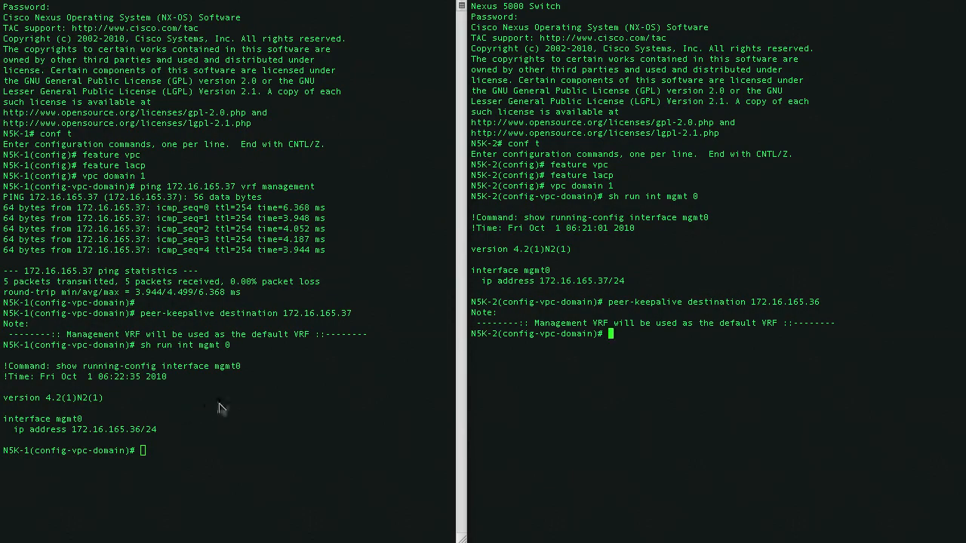
mouse_move(287, 414)
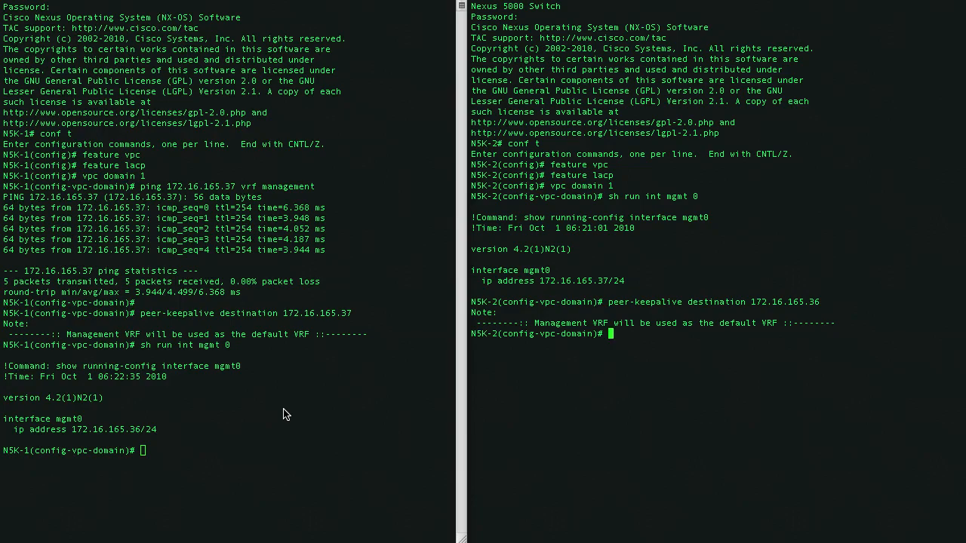
Run 'sh cdp nei' on both switches to see Ethernet1/19-20 facing the peer Nexus.
text(sh cp)
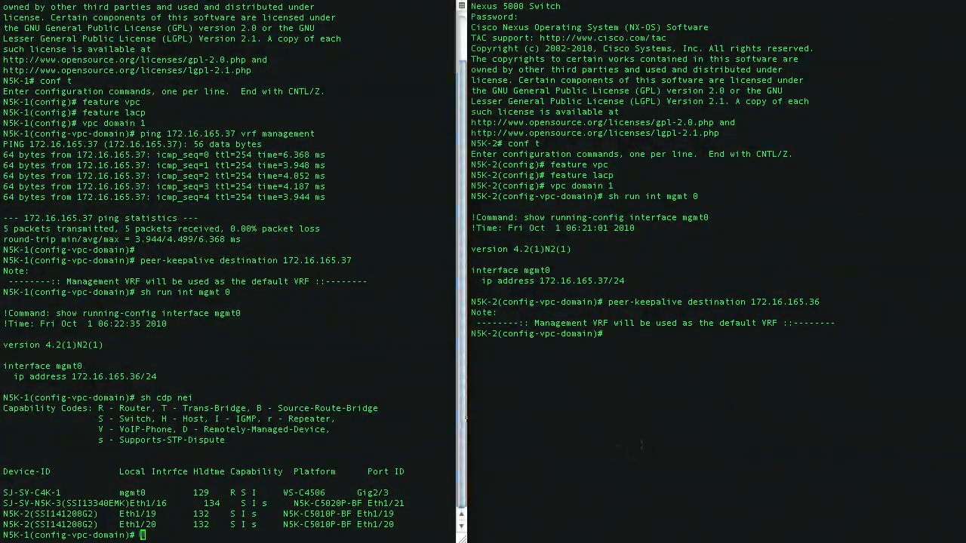
text(sh cdp n)
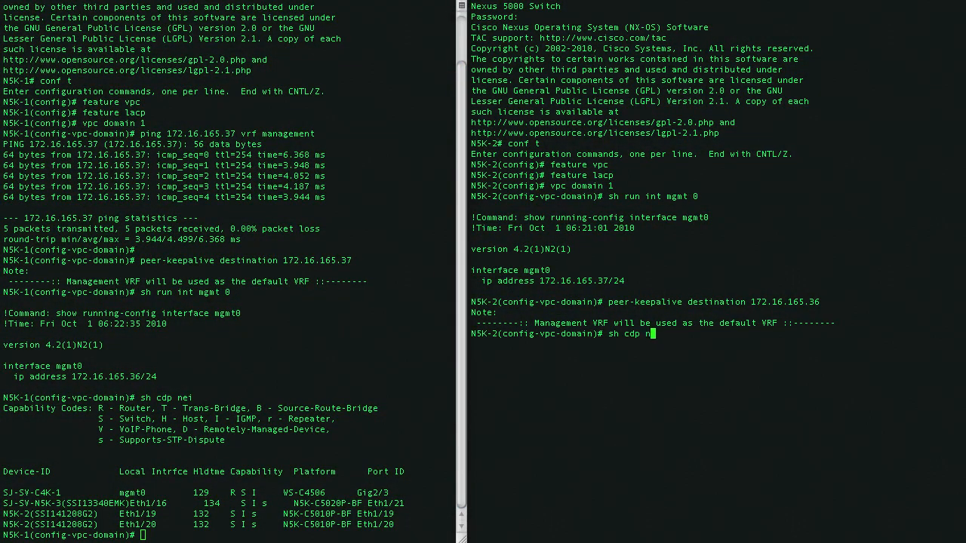
key(Return)
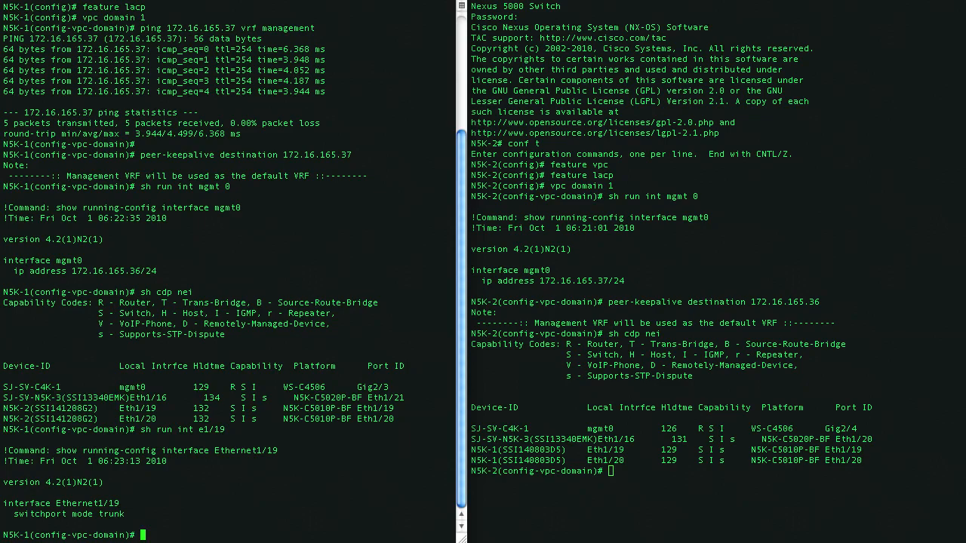
Put Ethernet1/19-20 into channel-group 1 on both switches and make port-channel 1 the vPC peer-link.
text(int po 1)
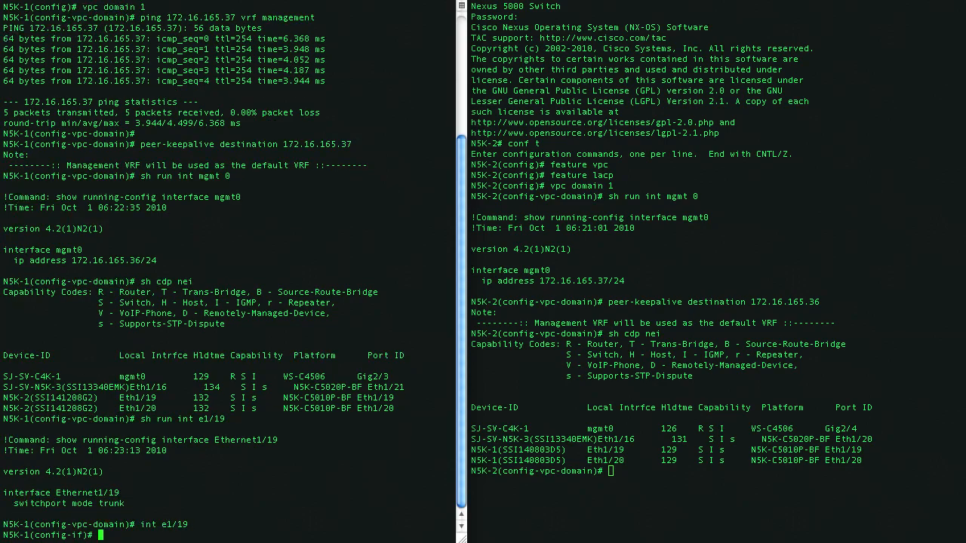
text(channel-group 1)
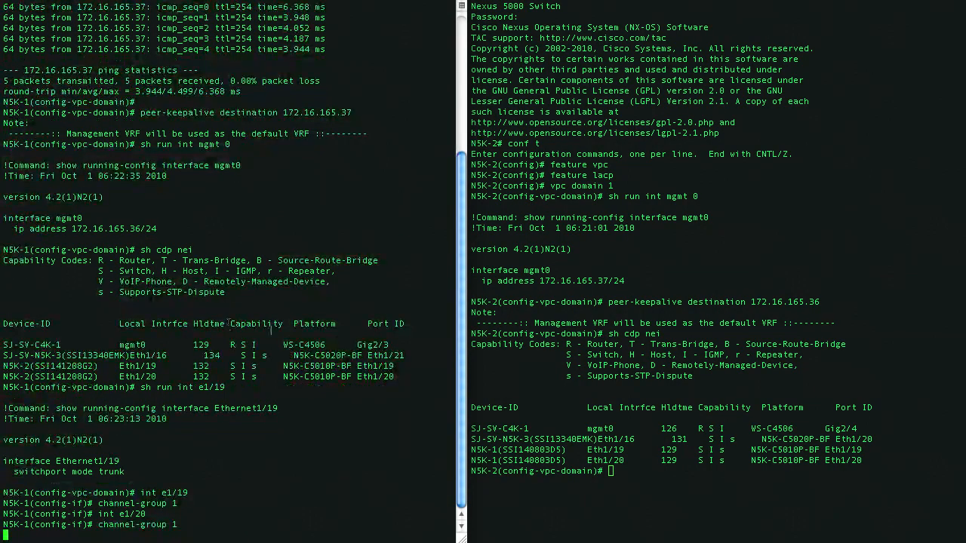
text(int ran)
text(channel-group)
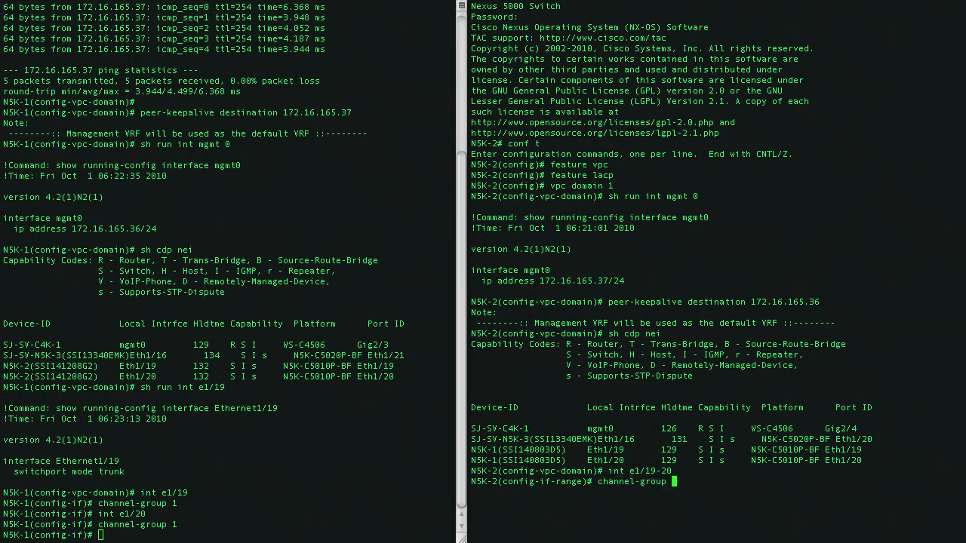
text( 1)
key(Return)
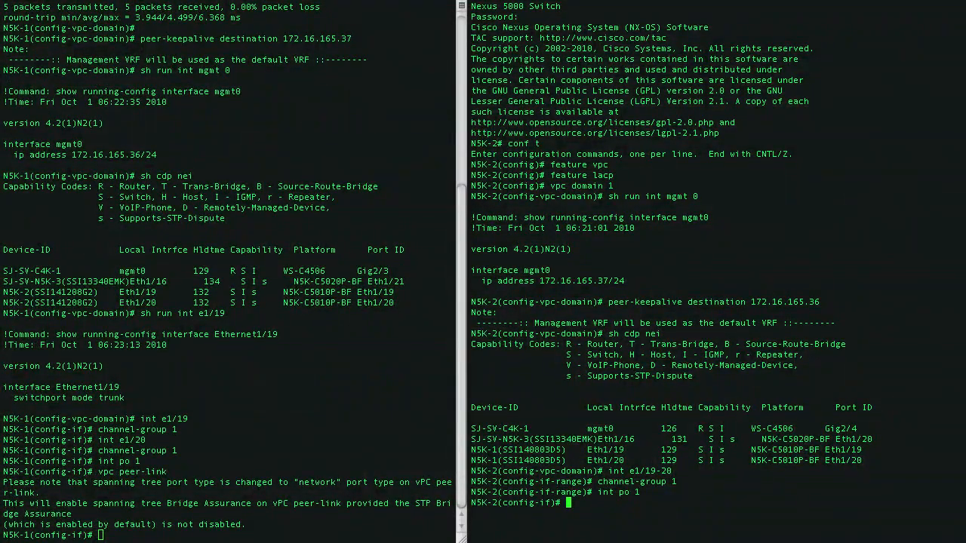
text(vpc peer-link)
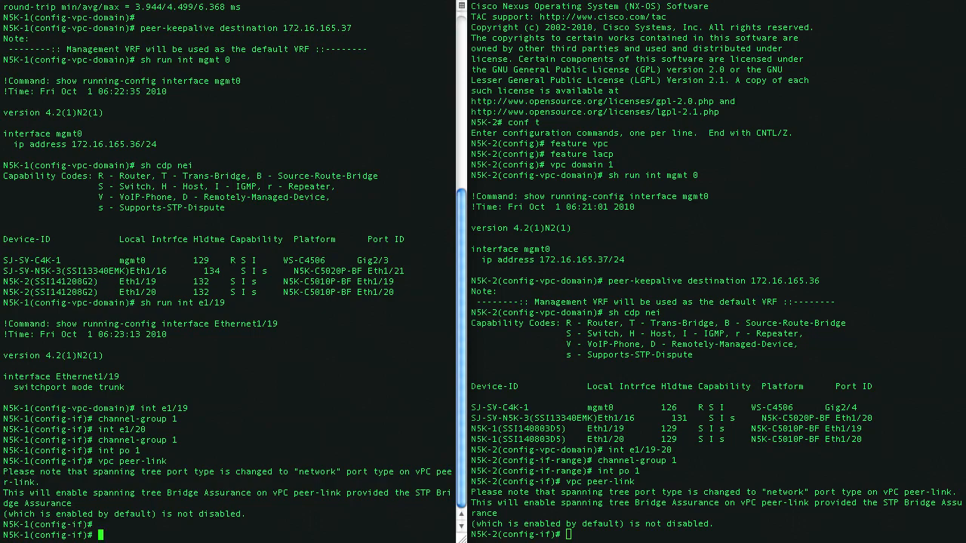
Run 'sh vpc brief' on both switches to confirm peer adjacency and Po1 peer-link up.
text(sh vpc brief)
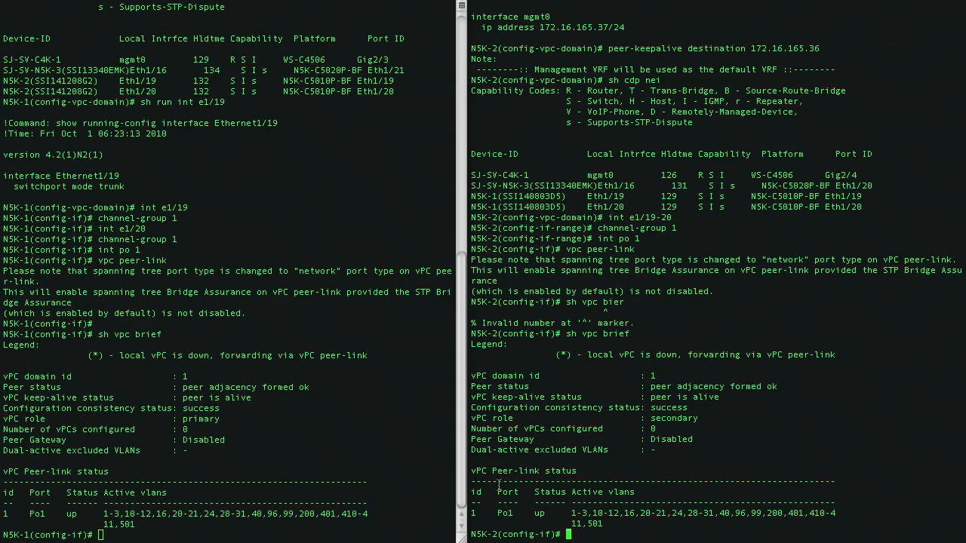
mouse_move(519, 422)
text(exit)
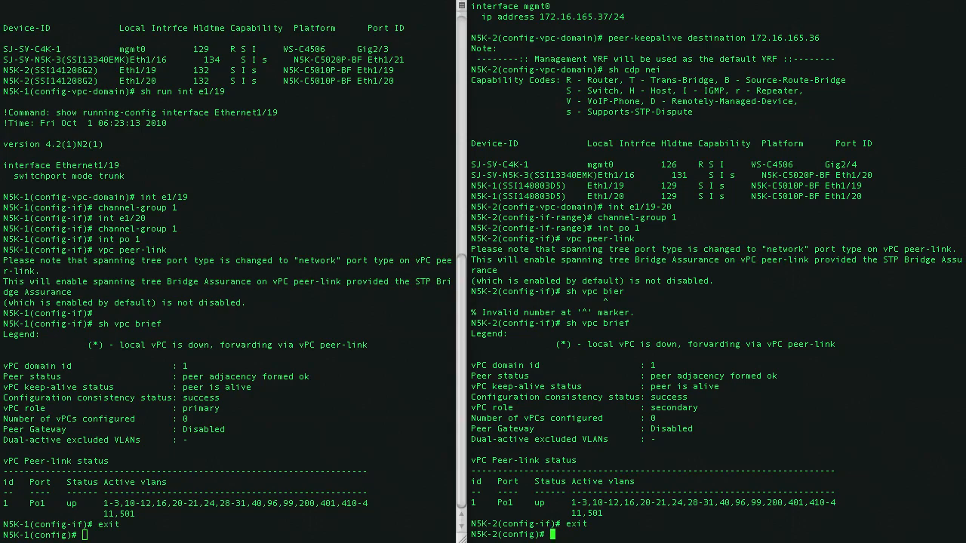
Rerun 'sh cdp nei' on both switches and enter interface Ethernet1/16 on N5K-1.
text(sh cdp nei)
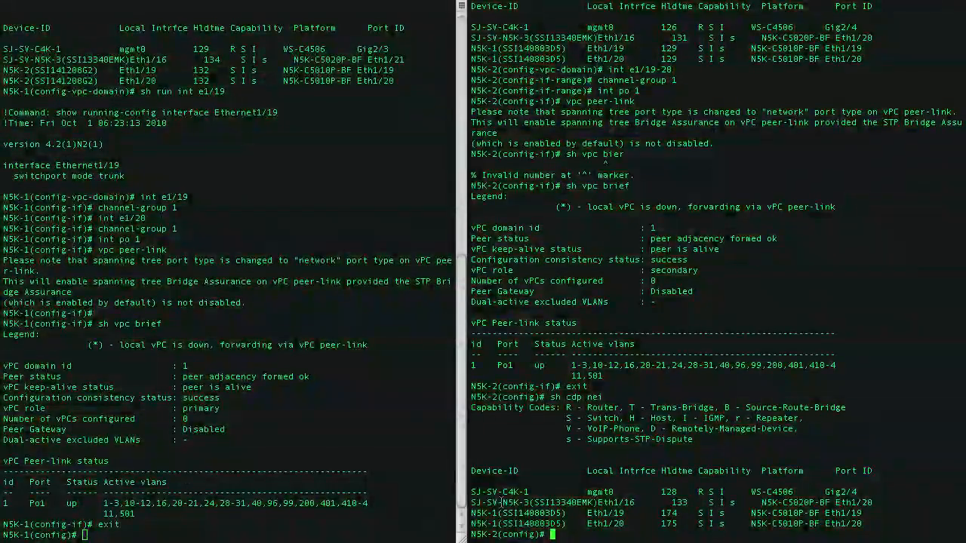
text(sh cdp nei)
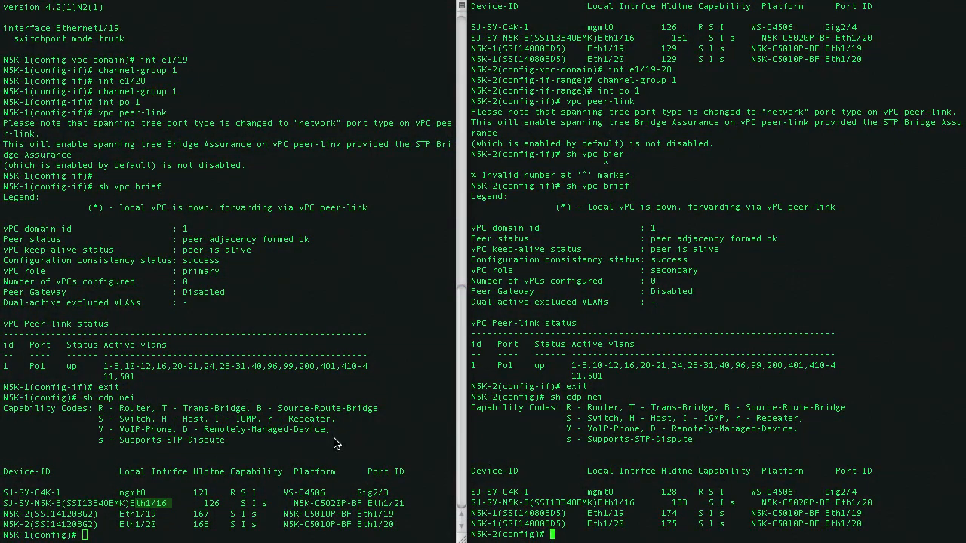
mouse_move(156, 453)
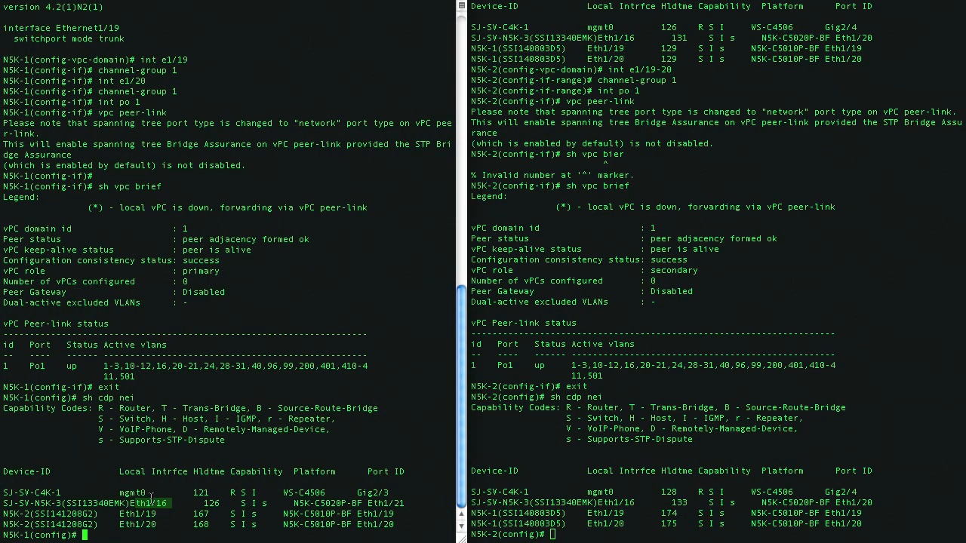
text(int e1/16)
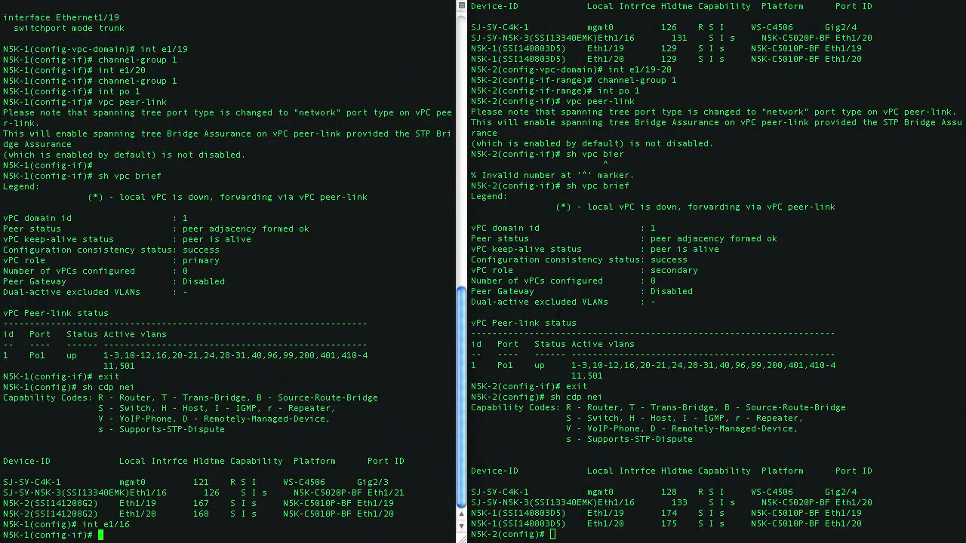
Put Ethernet1/16 into channel-group 16 with Po16 as 'vpc 16' on both switches and verify with 'sh vpc brief'.
text(channel-group)
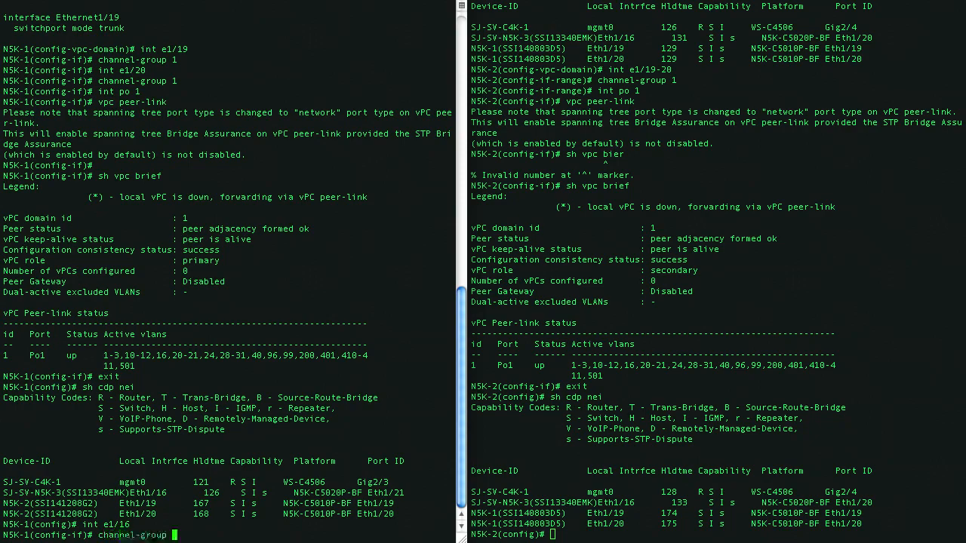
text(16)
click(717, 534)
text(int e1/16)
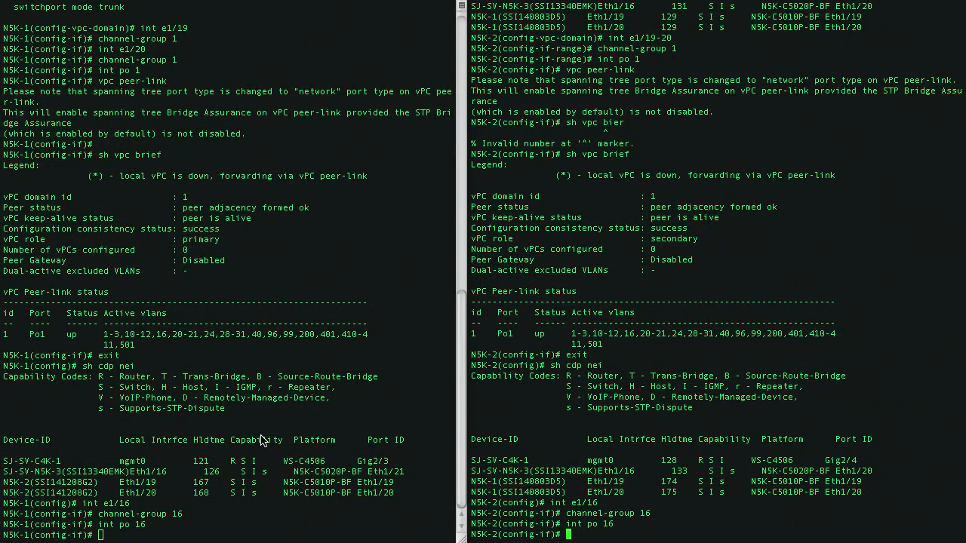
text(vpc)
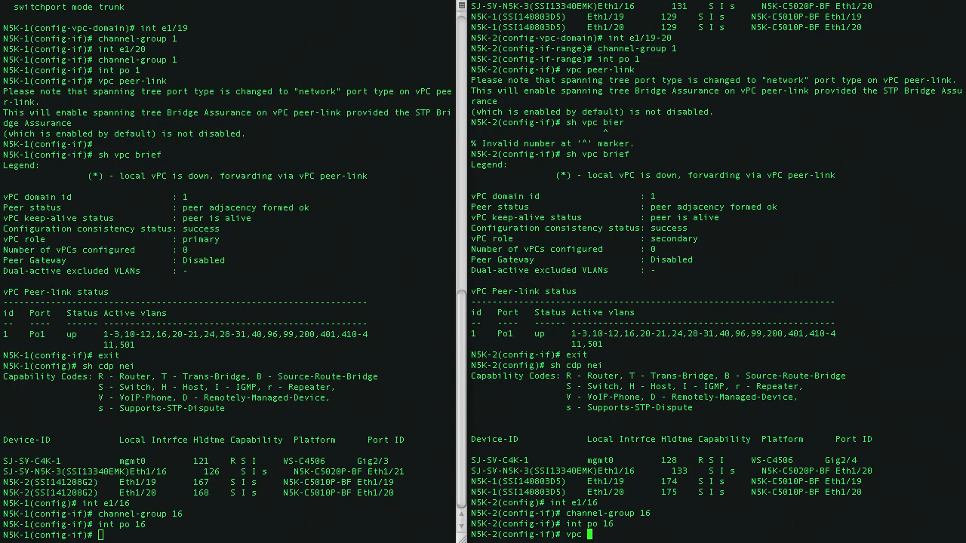
text(16)
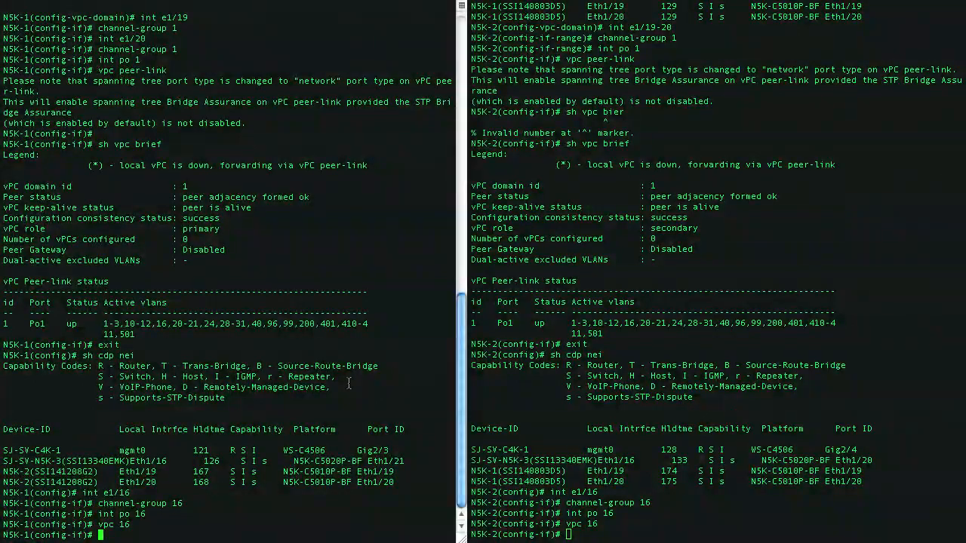
text(sh vpc brief)
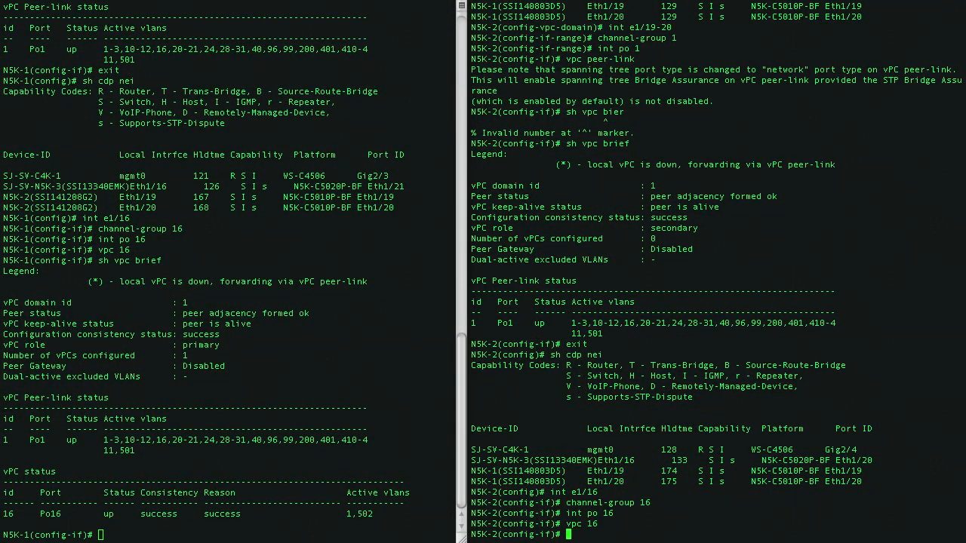
text(sh vpc brief)
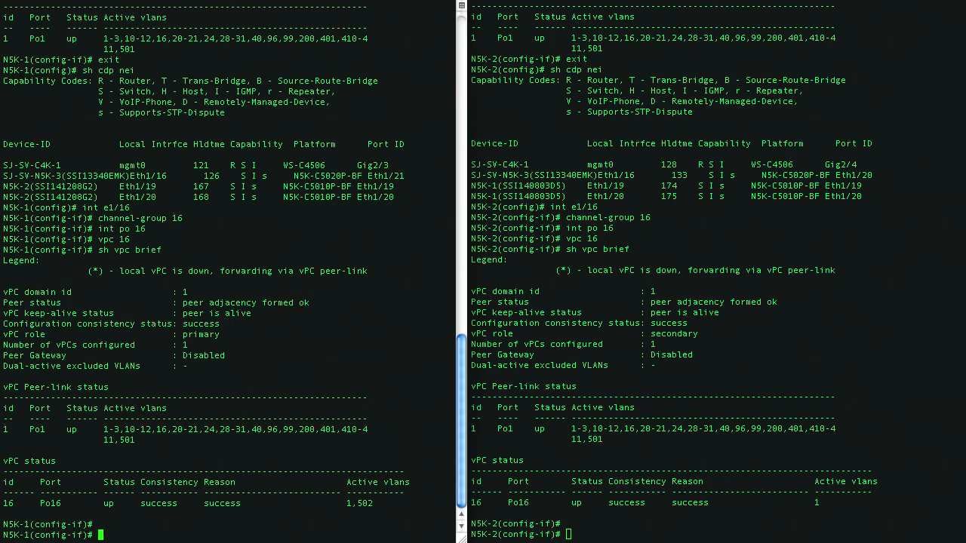
Show FEX 117/118 online, the fex-fabric interfaces, and the running config of Ethernet1/17 and 1/18.
text(s)
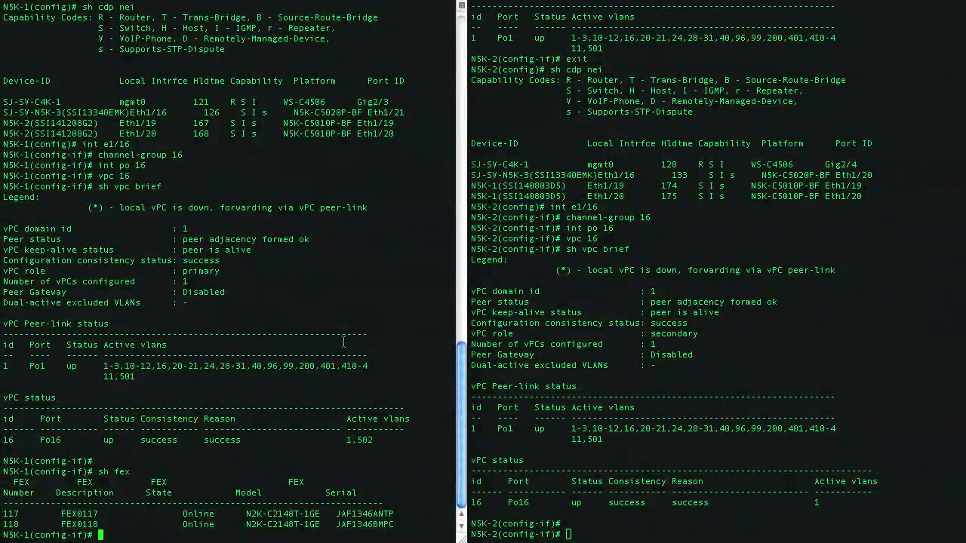
text(sh int br)
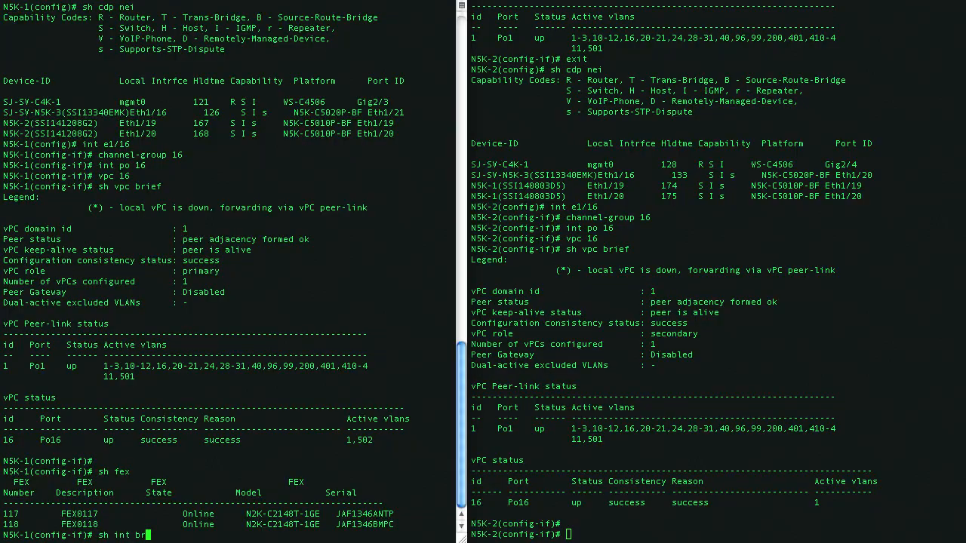
text(fex-fabric)
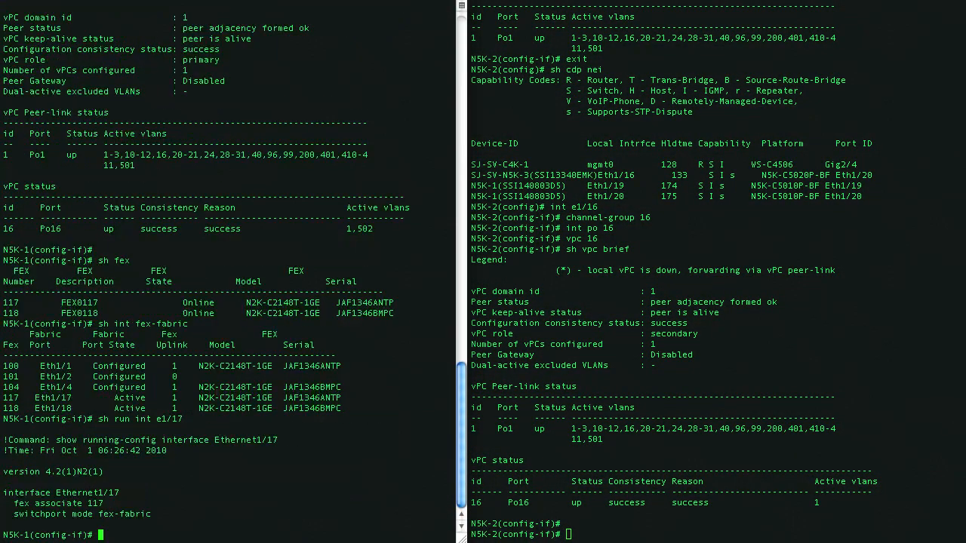
text(sh run int e1/18)
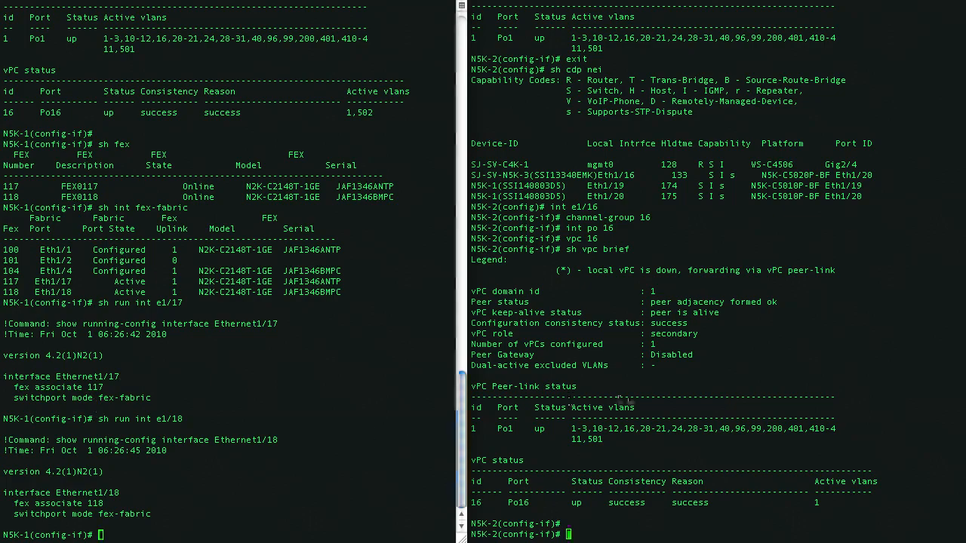
text(sh run int e1/18)
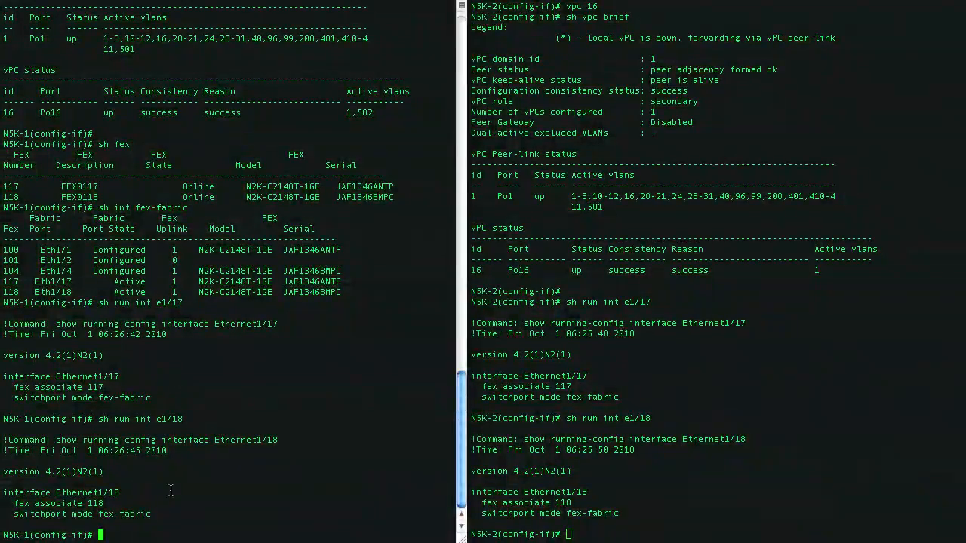
Put Ethernet1/17 into channel-group 17 on both switches and assign port-channel 17 as 'vpc 17'.
text(int e1/18)
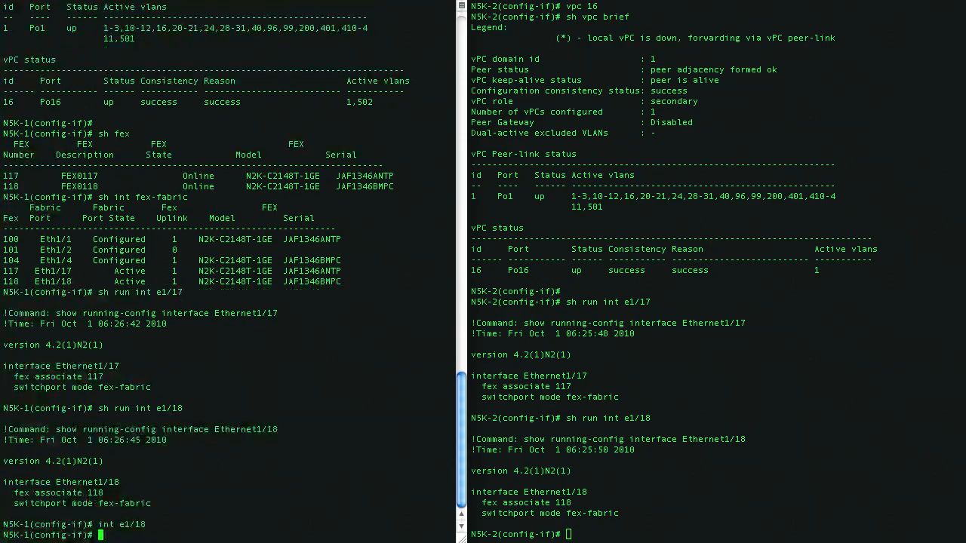
text(channel-group)
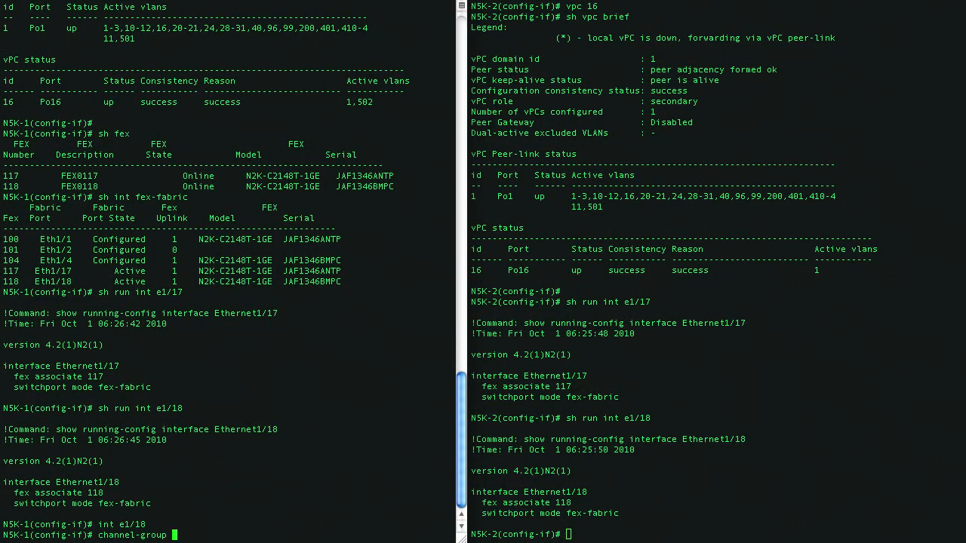
text(int e1/17)
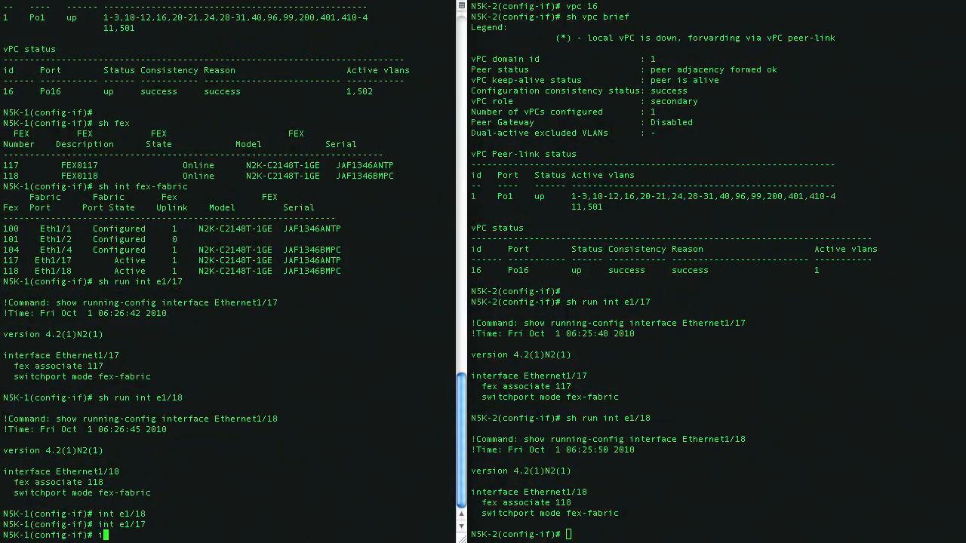
text(channel-group 17)
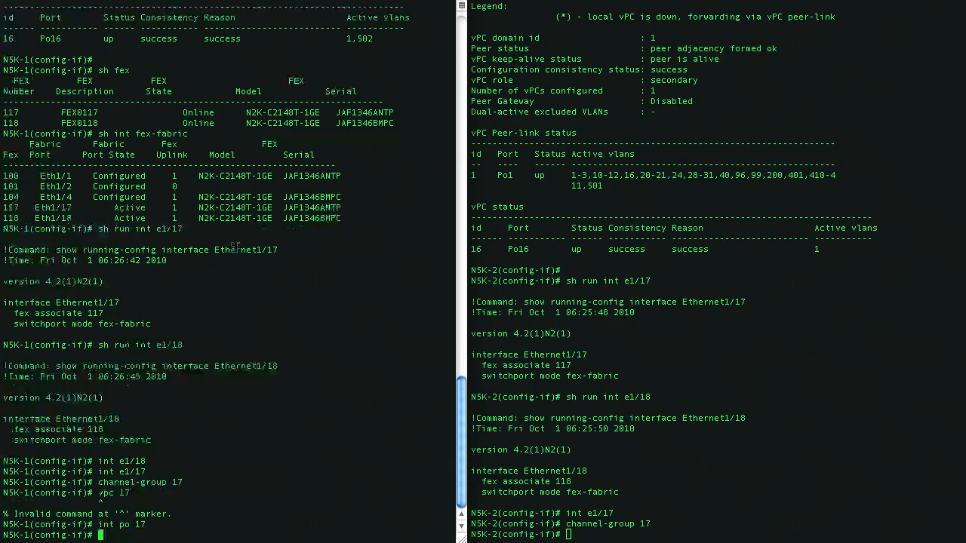
text(vpc 17)
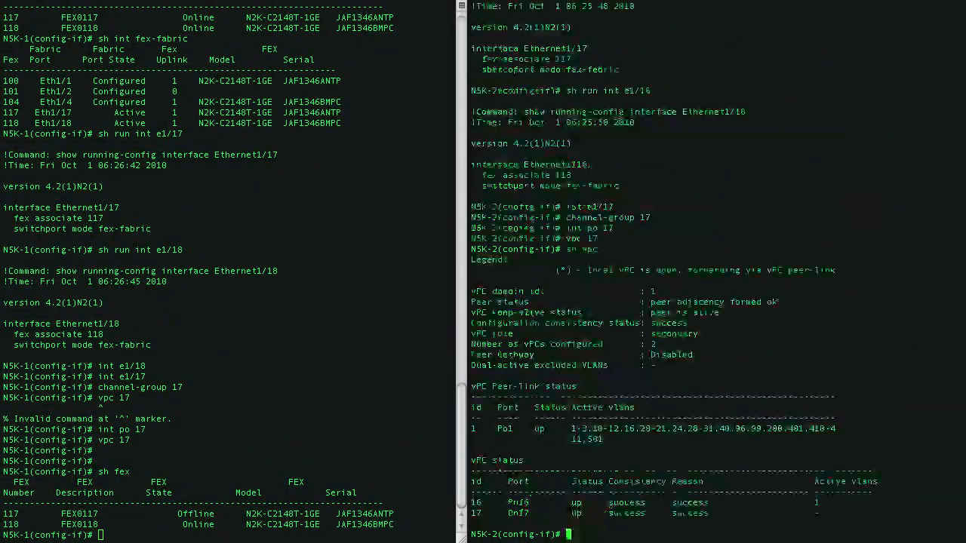
Add Ethernet1/18 to channel-group 18 and assign Po18 to vPC 18, checking 'show fex'.
text(sh fex)
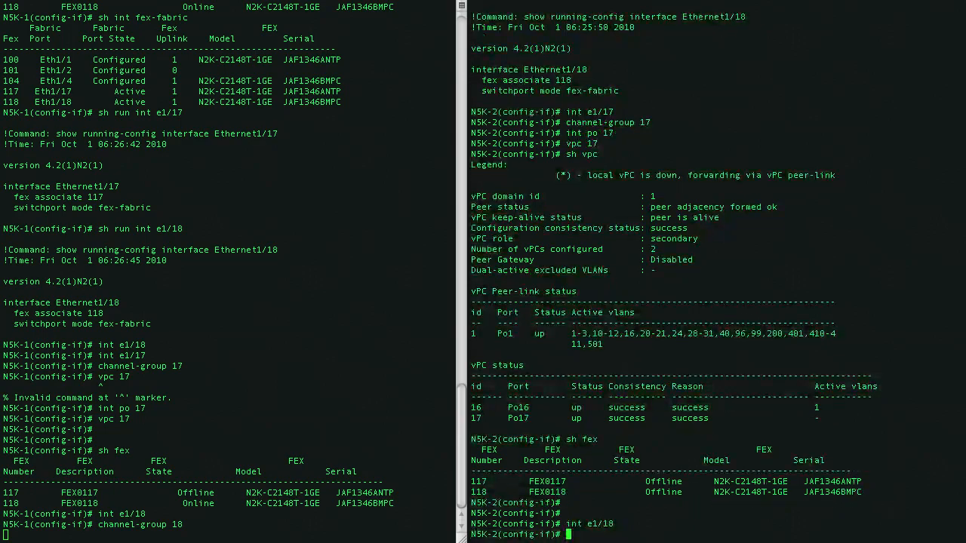
text(channel-group 18)
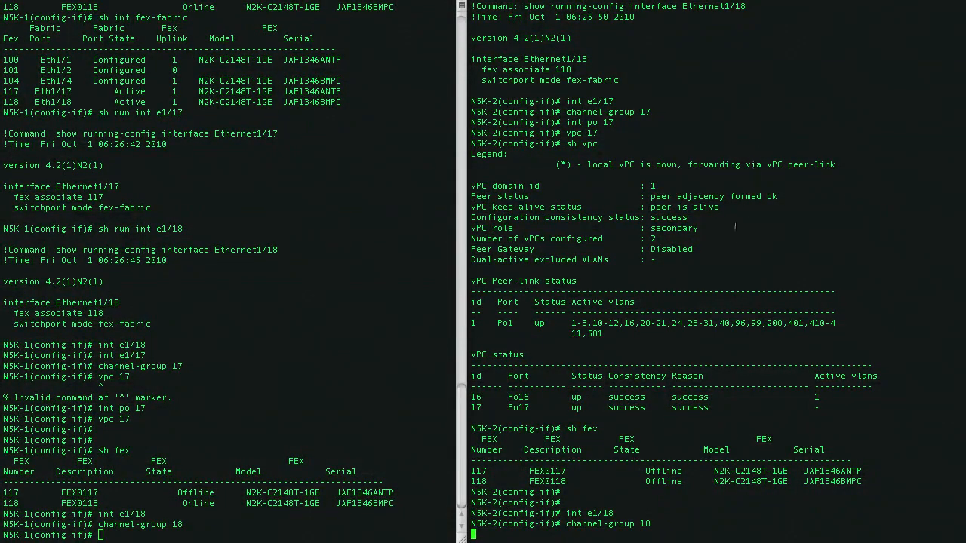
key(Return)
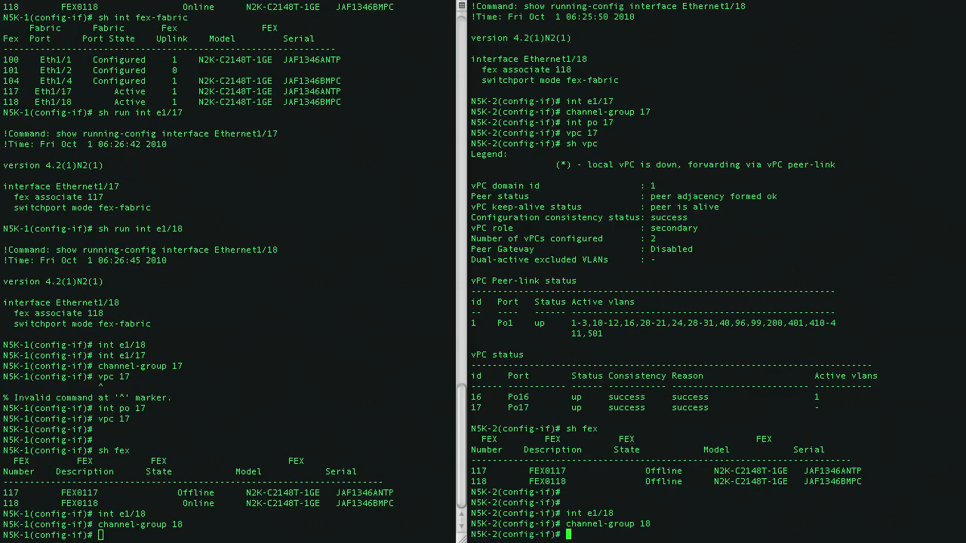
text(int po 18)
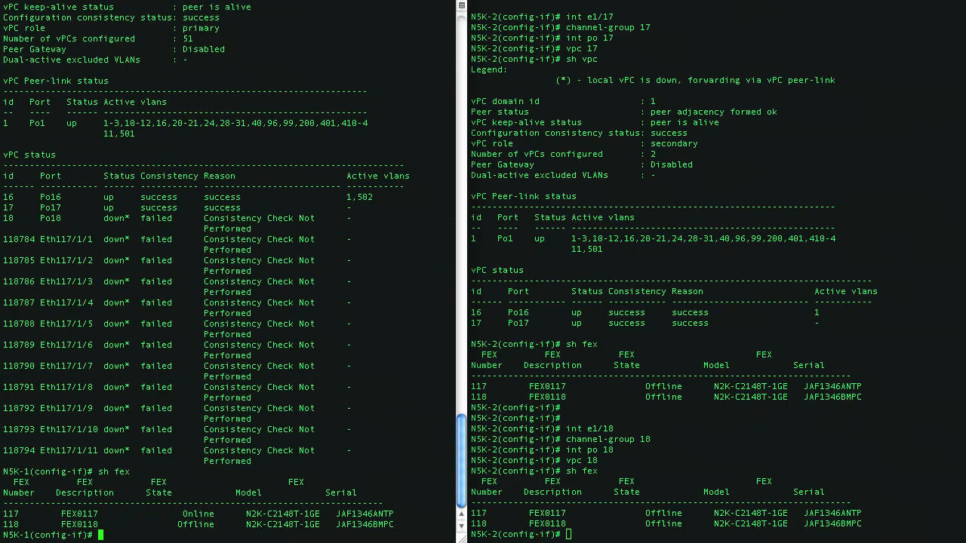
Verify with 'show vpc brief' and 'show fex' that vPCs 16-18 are up and FEX 117/118 online.
text(sh)
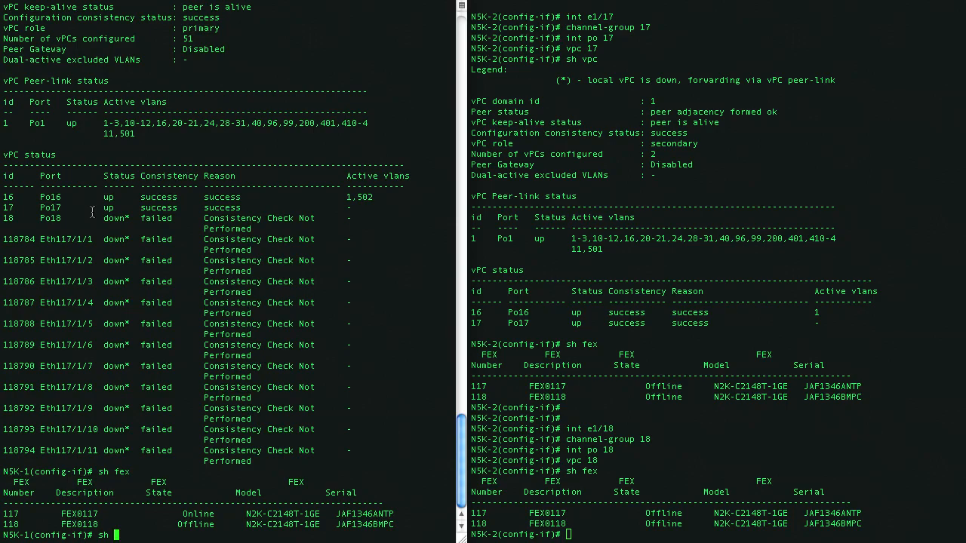
mouse_move(243, 430)
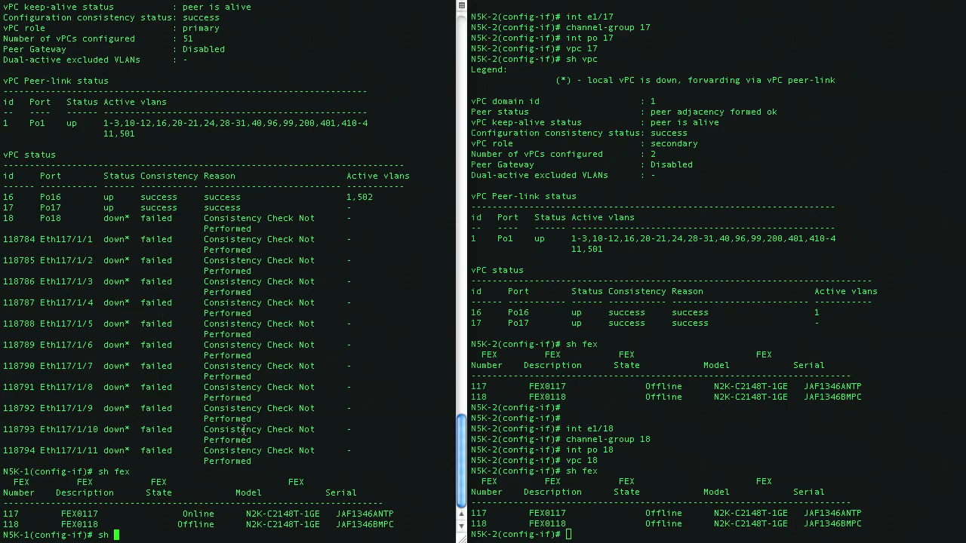
mouse_move(264, 362)
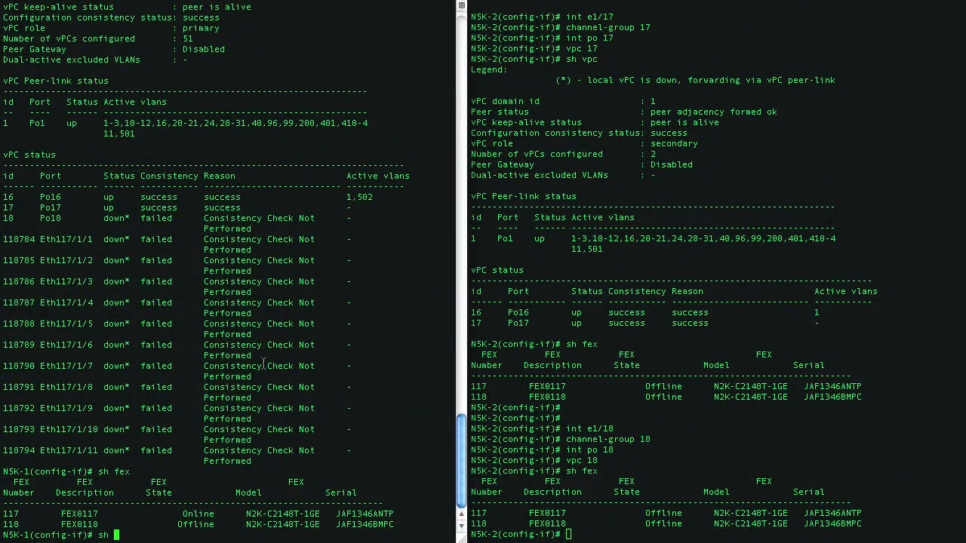
mouse_move(380, 239)
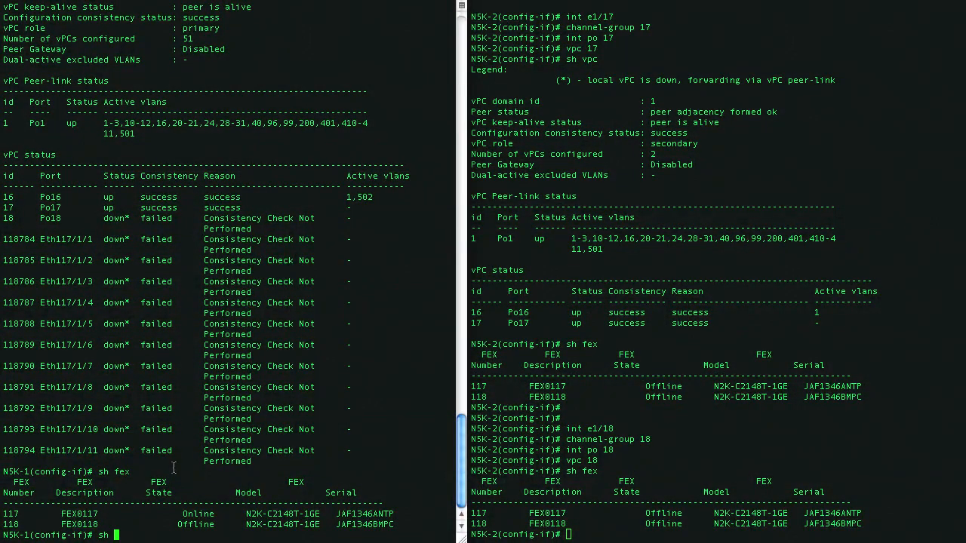
text(fex)
click(713, 534)
text(sh vpc brief)
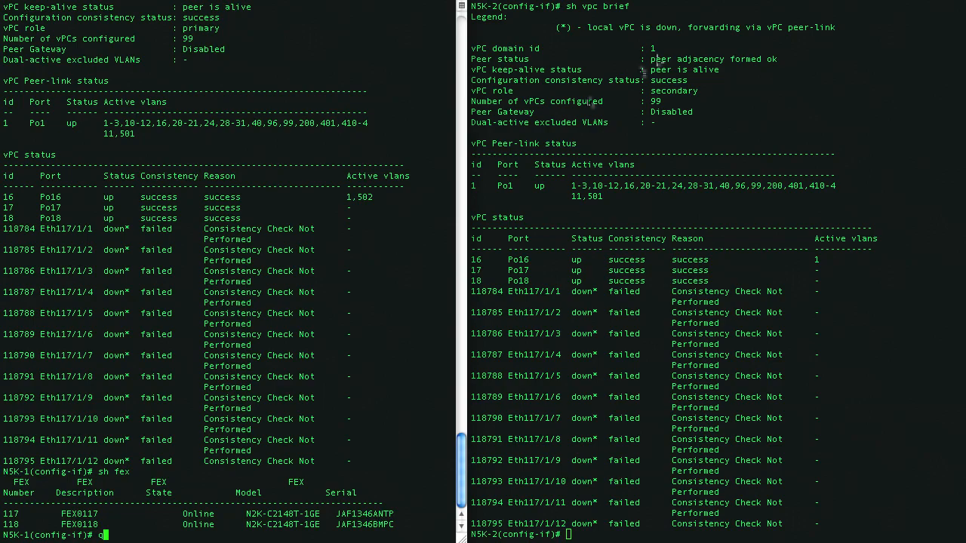
mouse_move(646, 42)
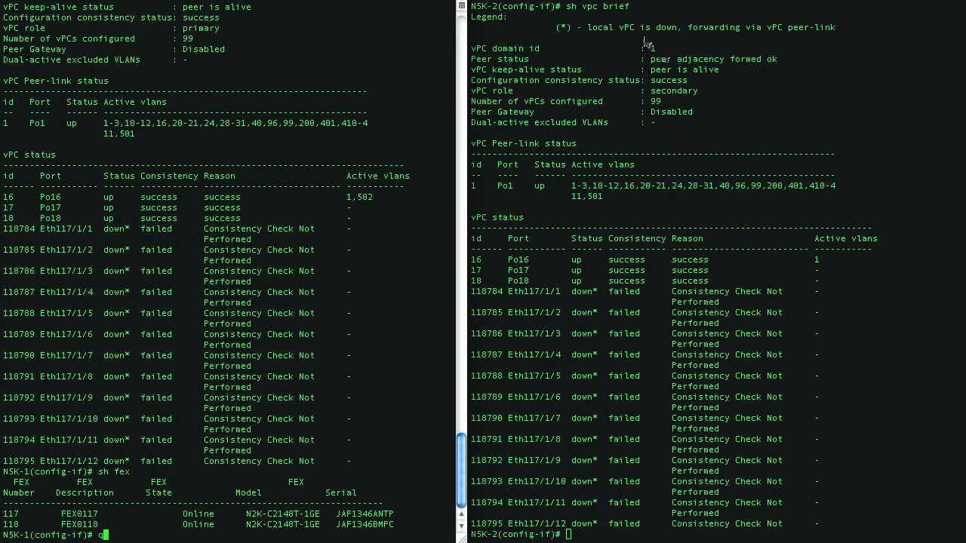